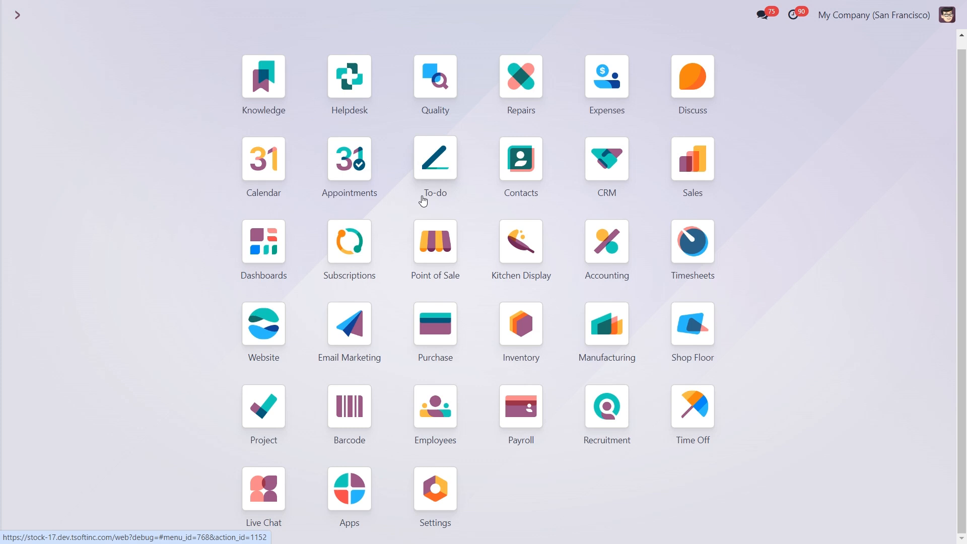
mouse_move(458, 185)
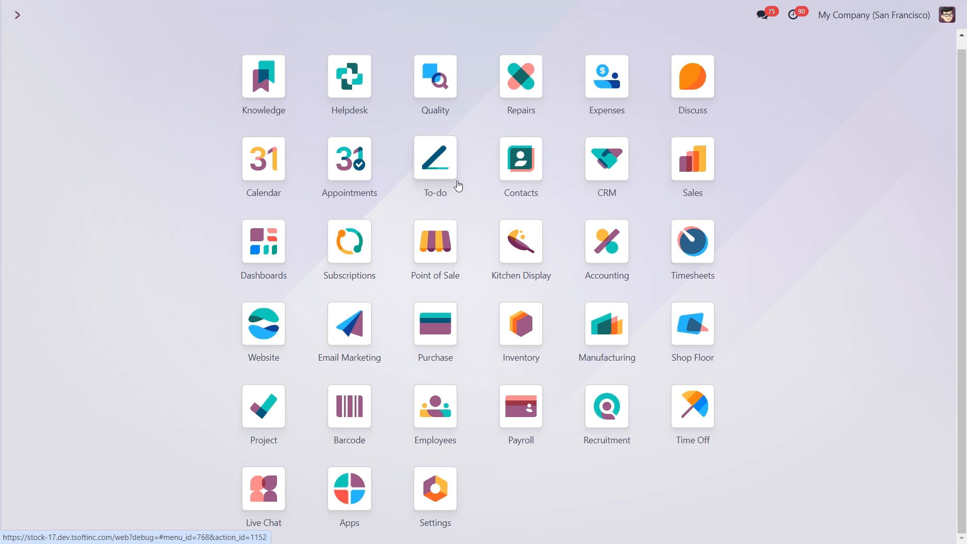
mouse_move(264, 164)
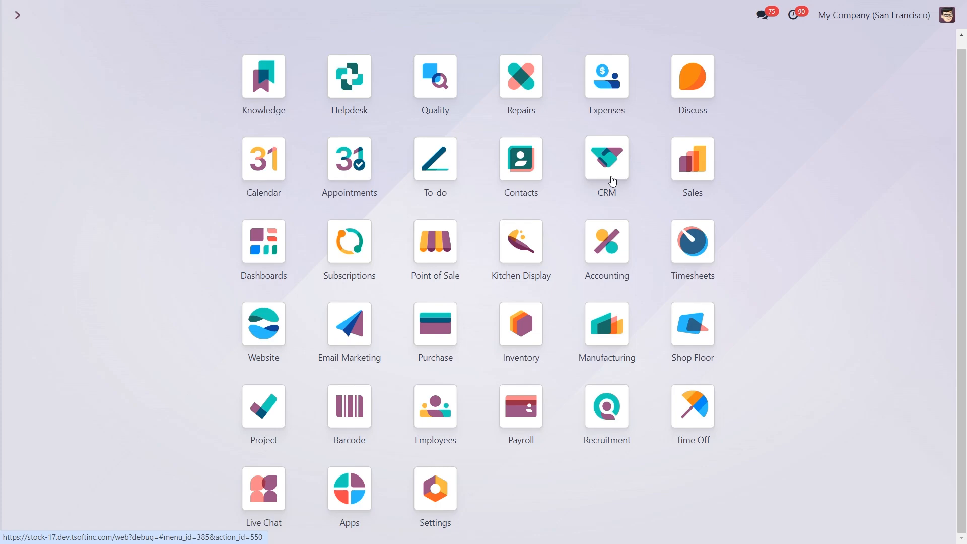
- Fold the empty Done stage on the To-do kanban board
click(435, 160)
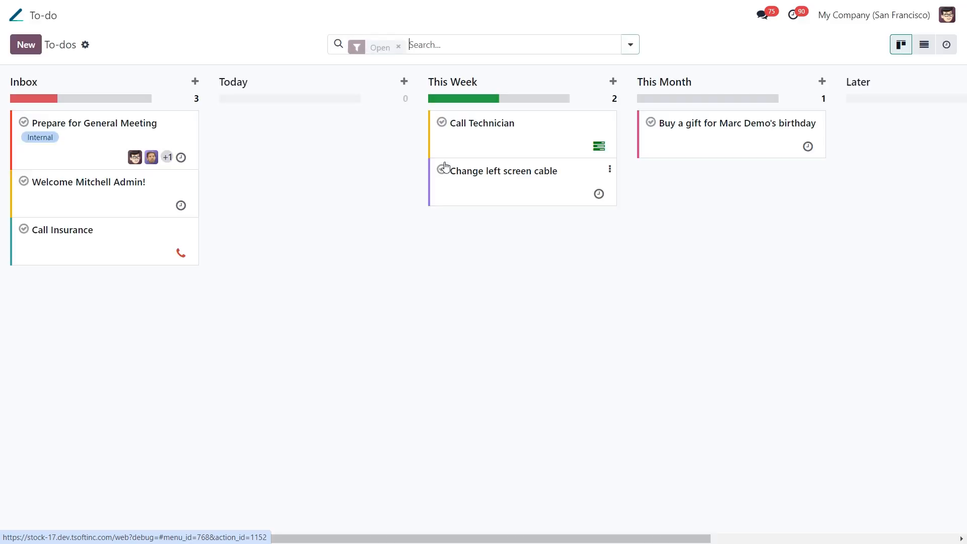
scroll(right, 3)
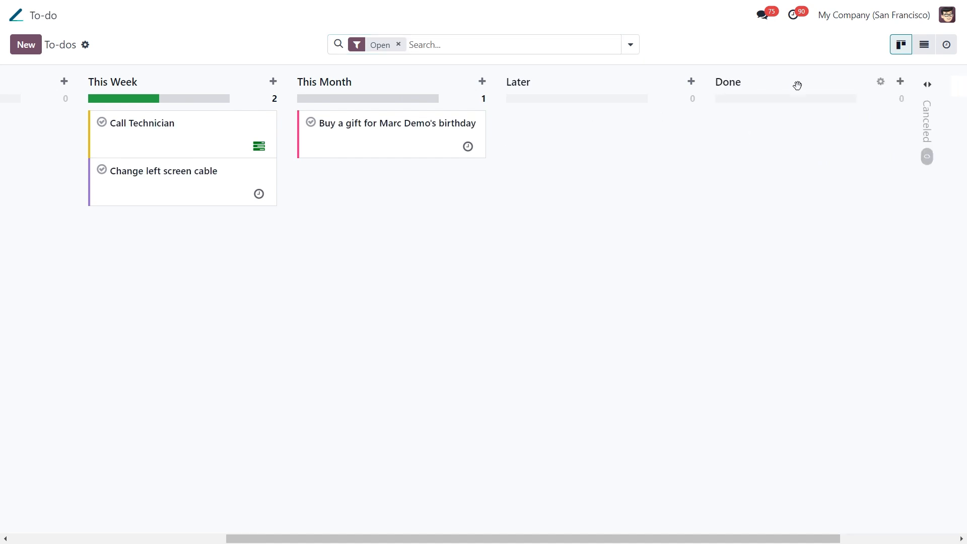
click(881, 80)
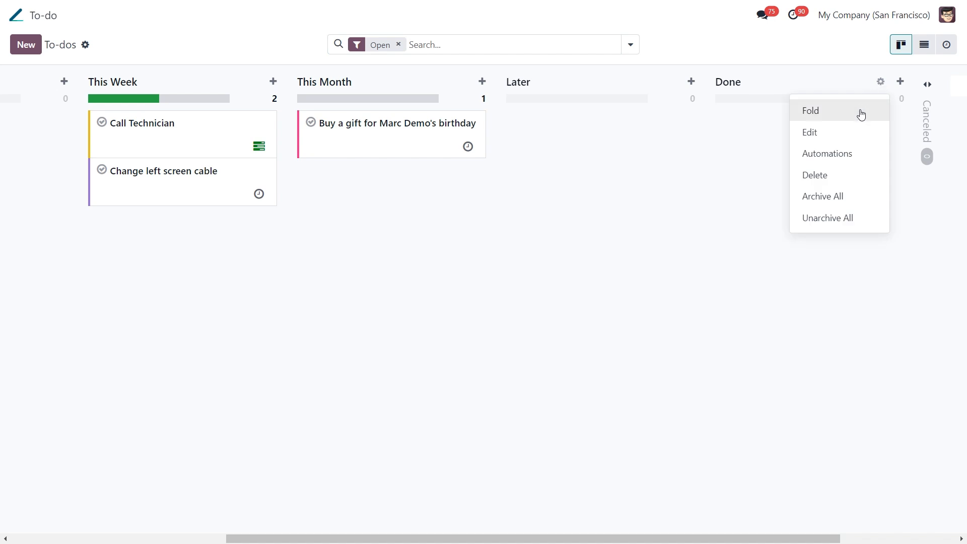
click(810, 111)
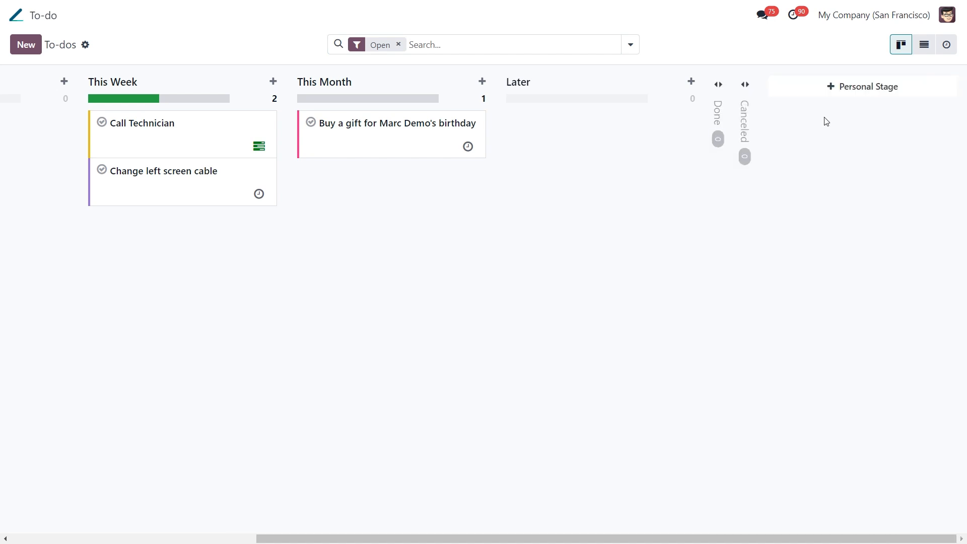
click(862, 87)
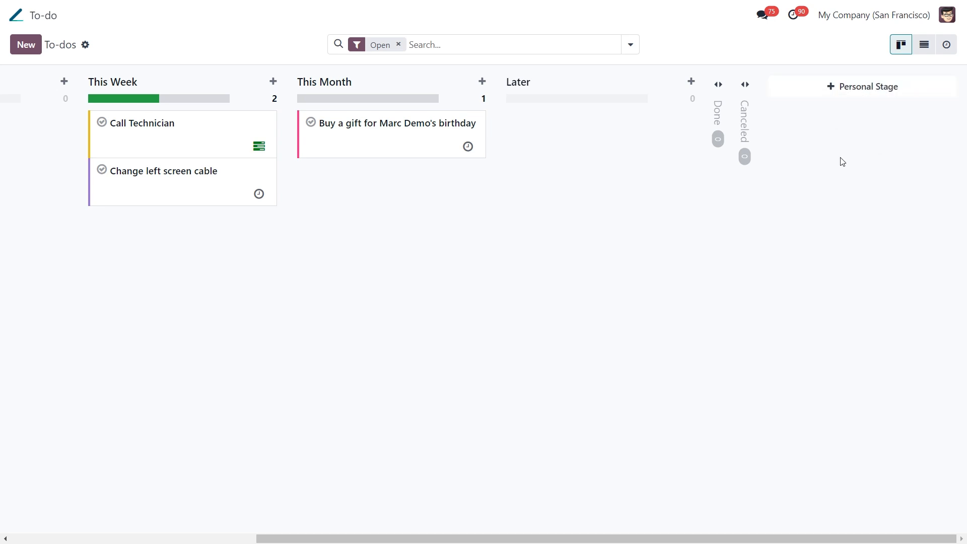
mouse_move(901, 44)
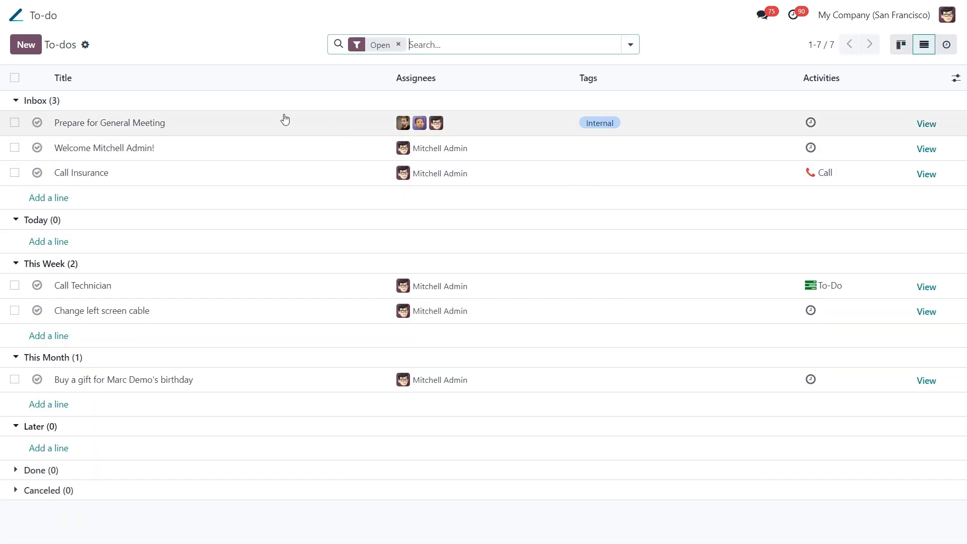
mouse_move(192, 399)
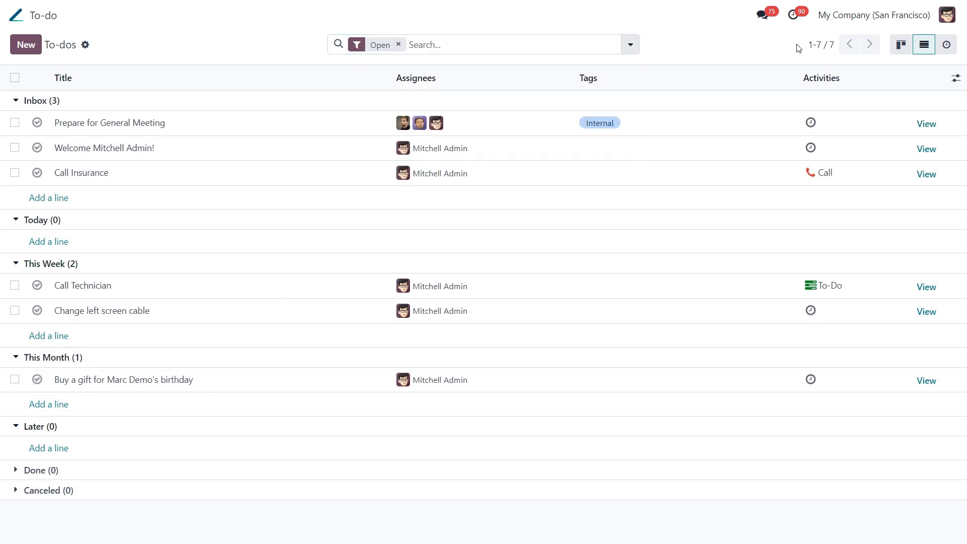
- Switch to the activity view, then return to the kanban board of stages
click(946, 44)
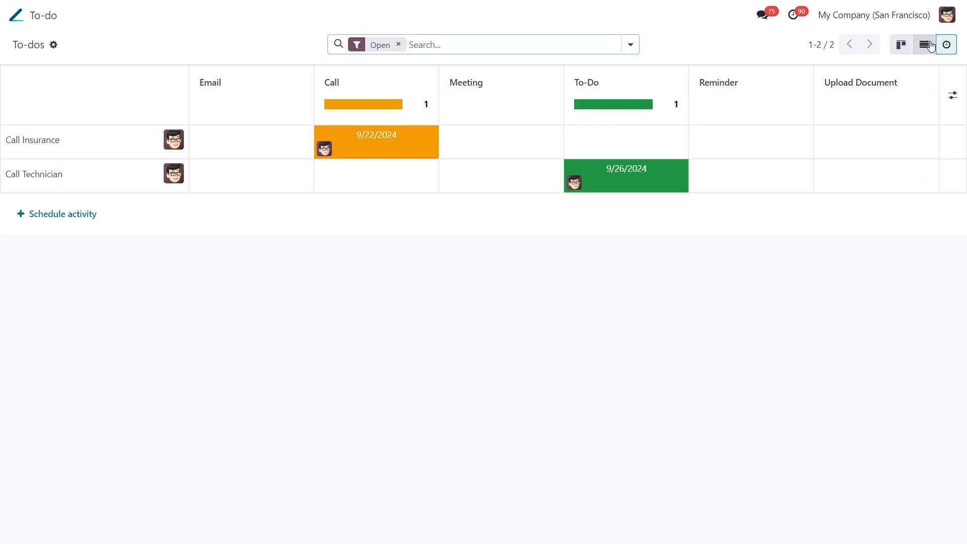
click(901, 44)
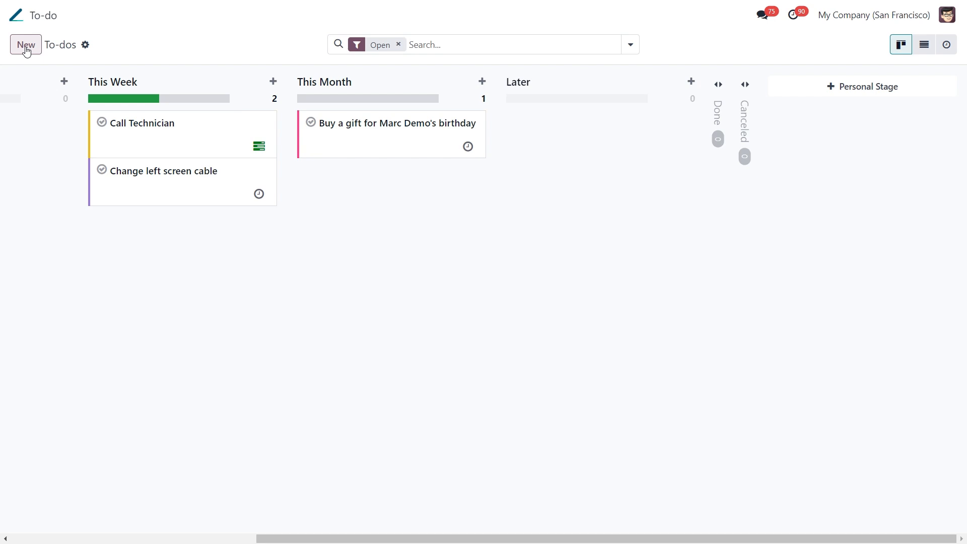
- Add a new to-do named 'Discuss Vendors Proposal' to the Inbox stage
click(27, 44)
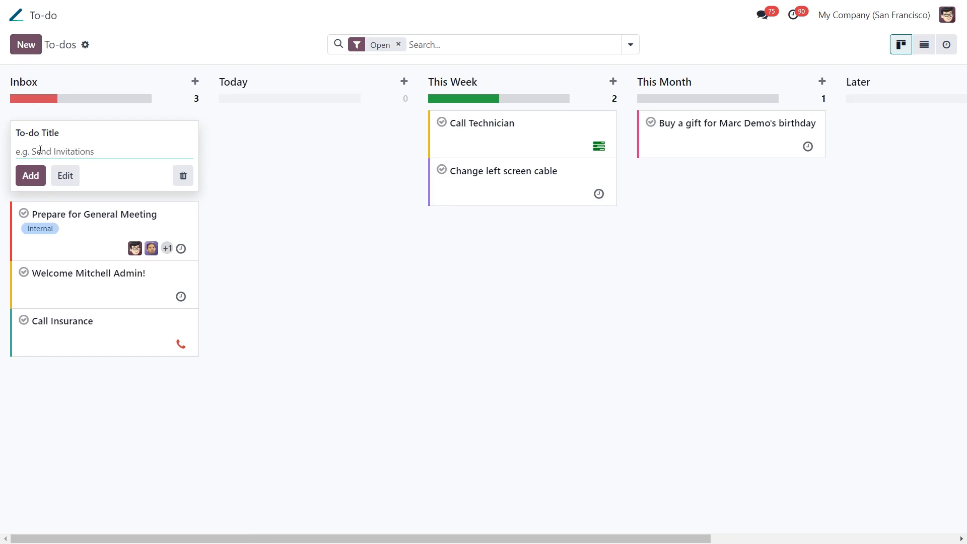
text(Discuss Vendors Proposal)
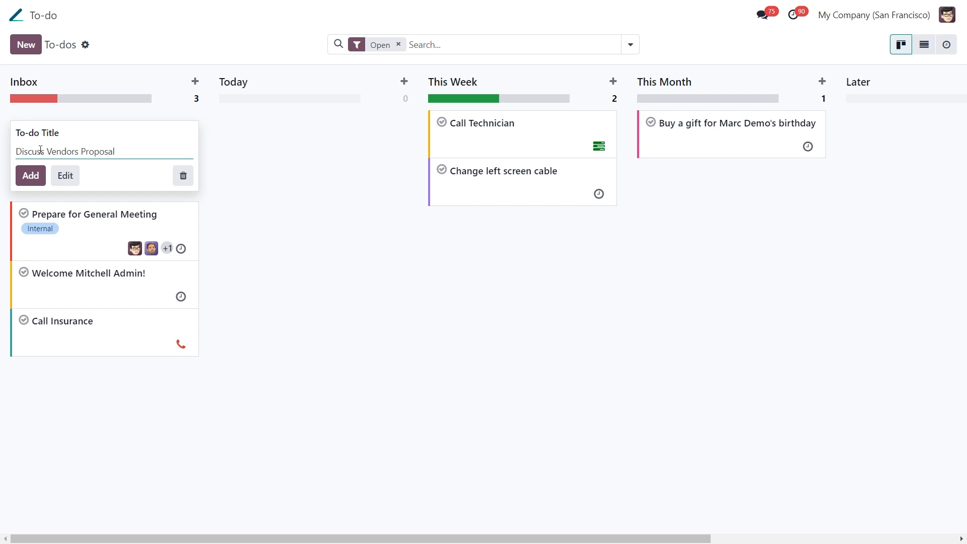
click(30, 175)
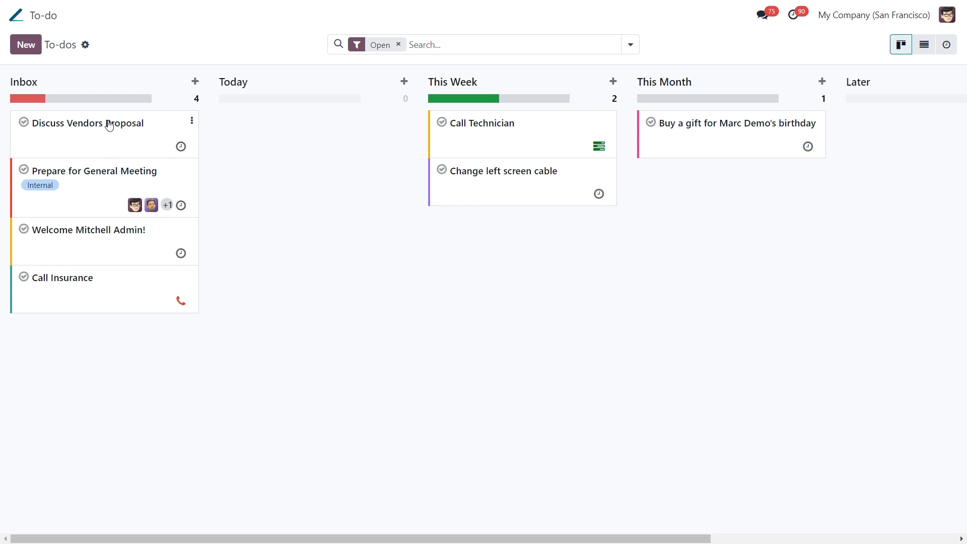
- Drag the Discuss Vendors Proposal card from Inbox into the Today stage
drag(103, 123, 518, 144)
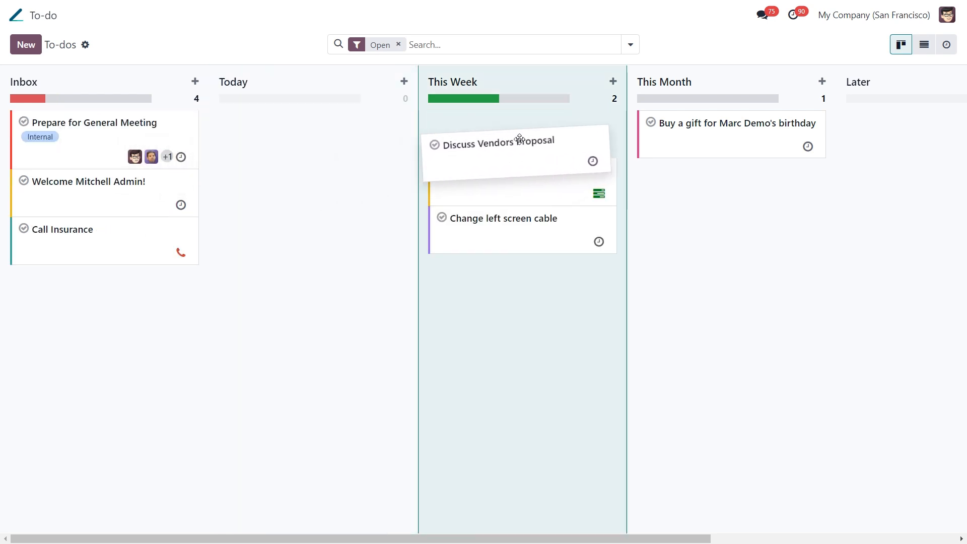
drag(518, 144, 524, 185)
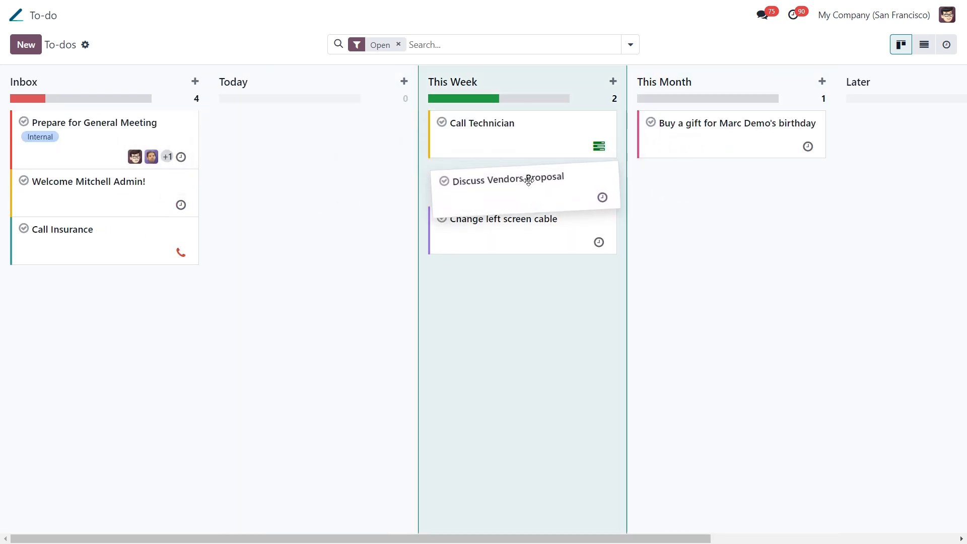
drag(524, 183, 326, 154)
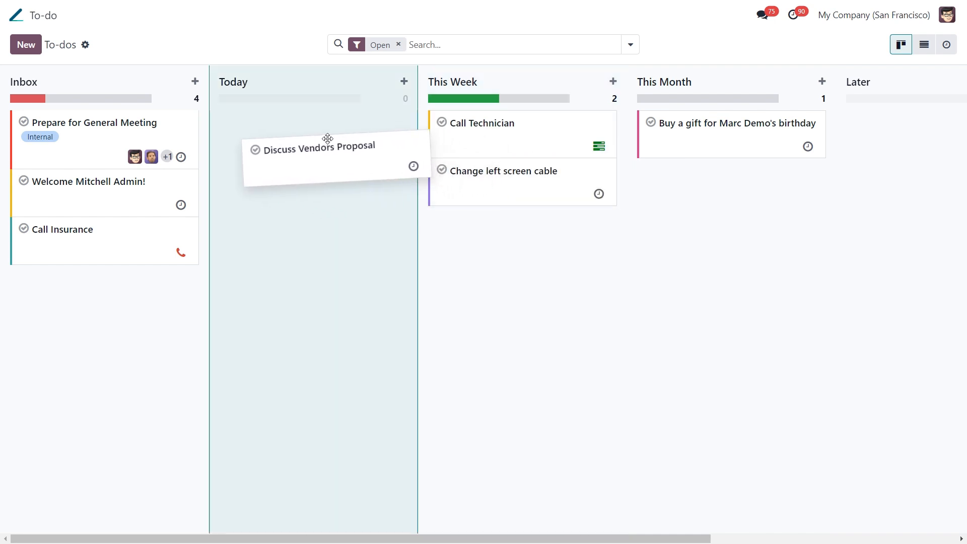
drag(327, 146, 312, 134)
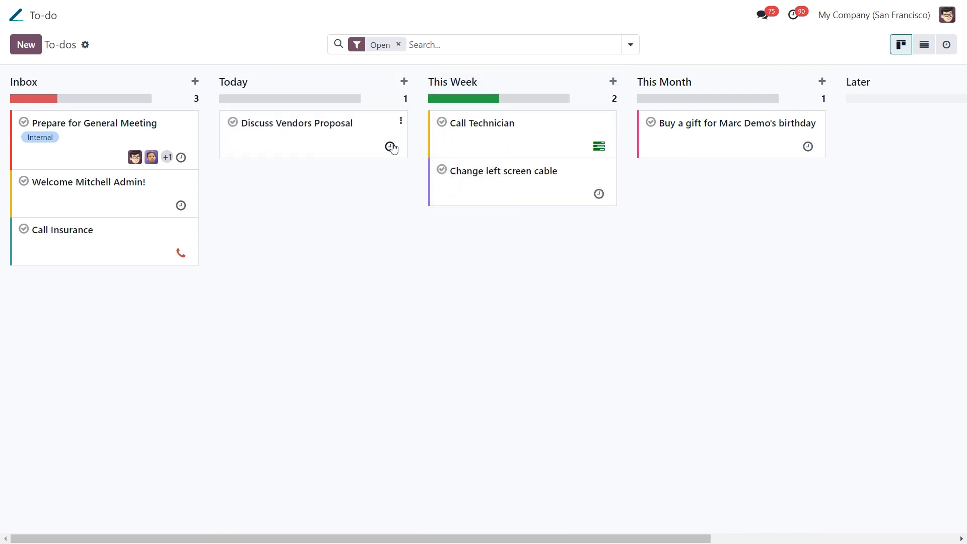
- Schedule a Call activity for Discuss Vendors Proposal due 09/24/2024
click(389, 148)
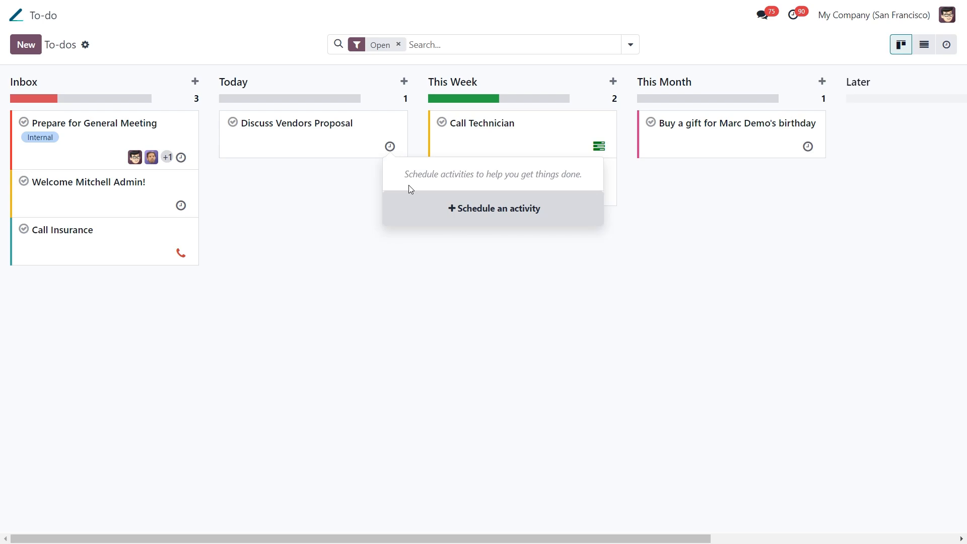
click(494, 209)
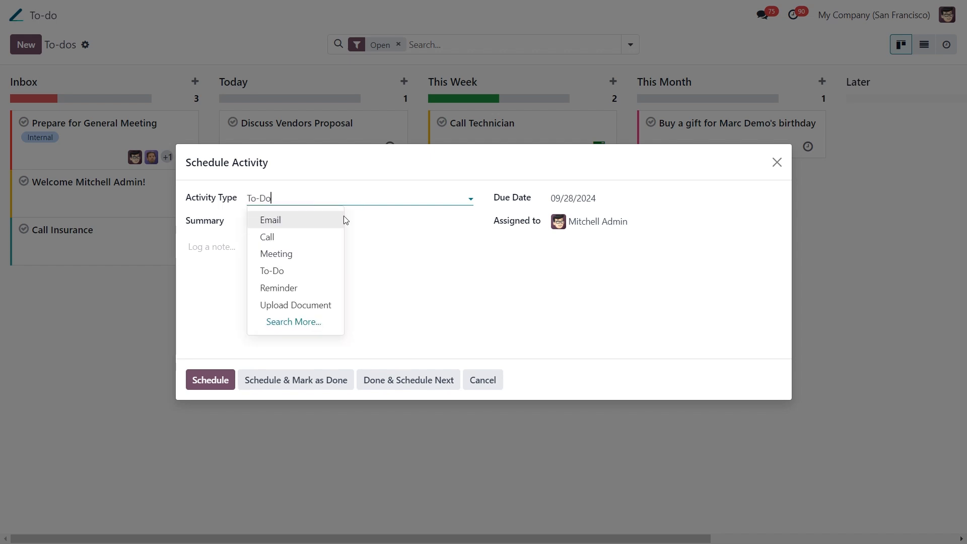
mouse_move(291, 240)
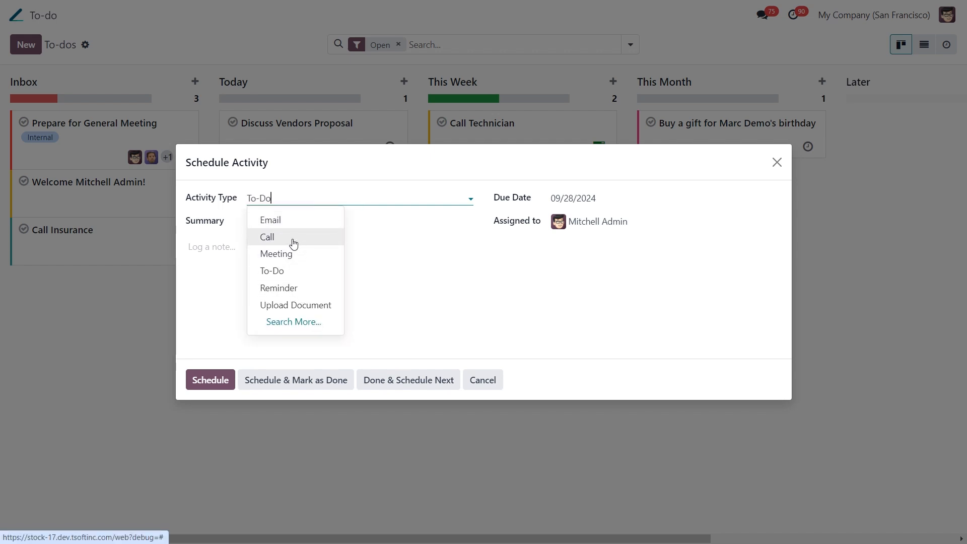
click(266, 237)
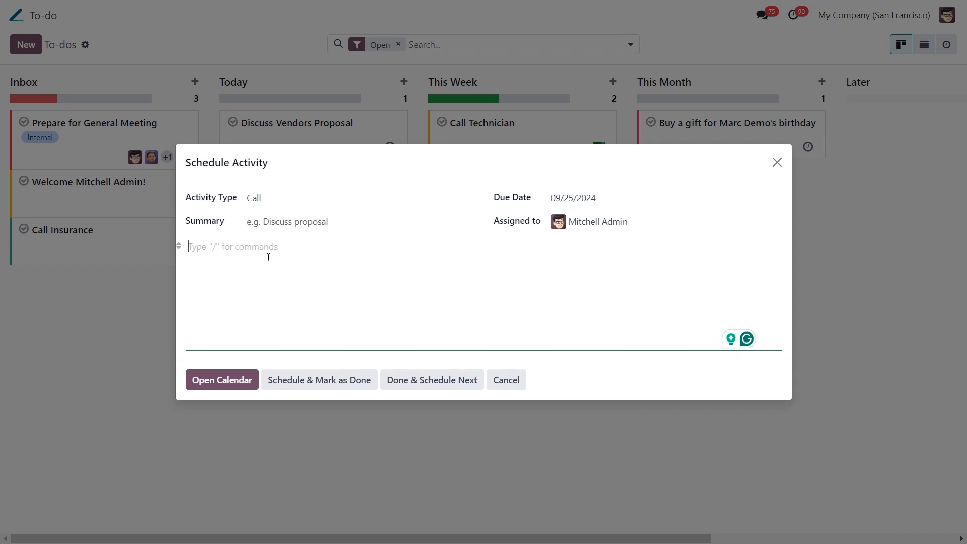
click(572, 197)
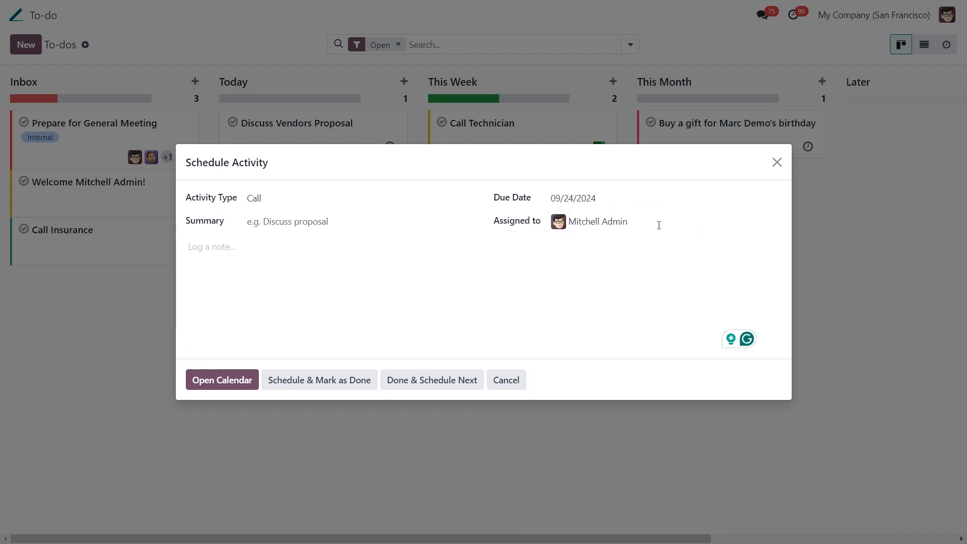
click(598, 221)
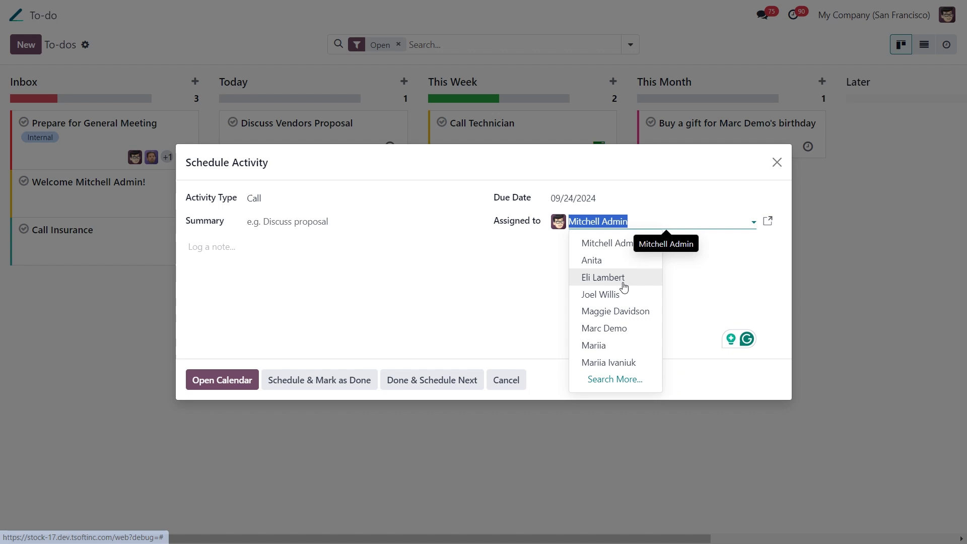
click(602, 278)
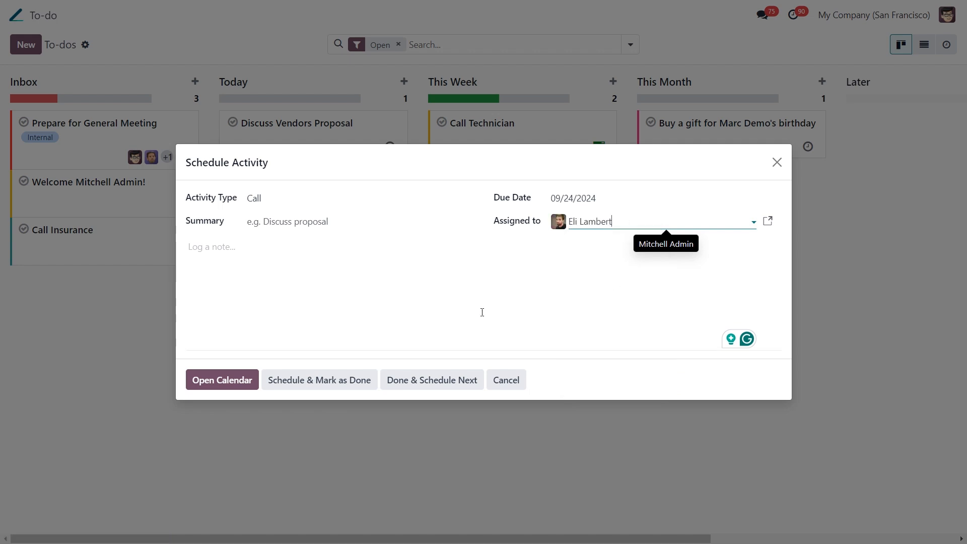
click(222, 380)
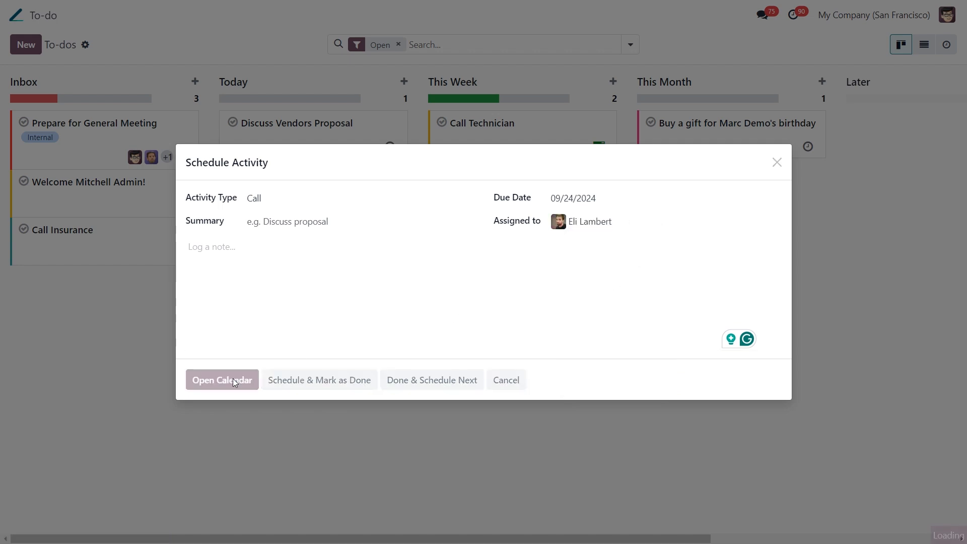
- Dismiss the Connect your Calendar prompt without linking Outlook, reaching the September 2024 week
click(222, 380)
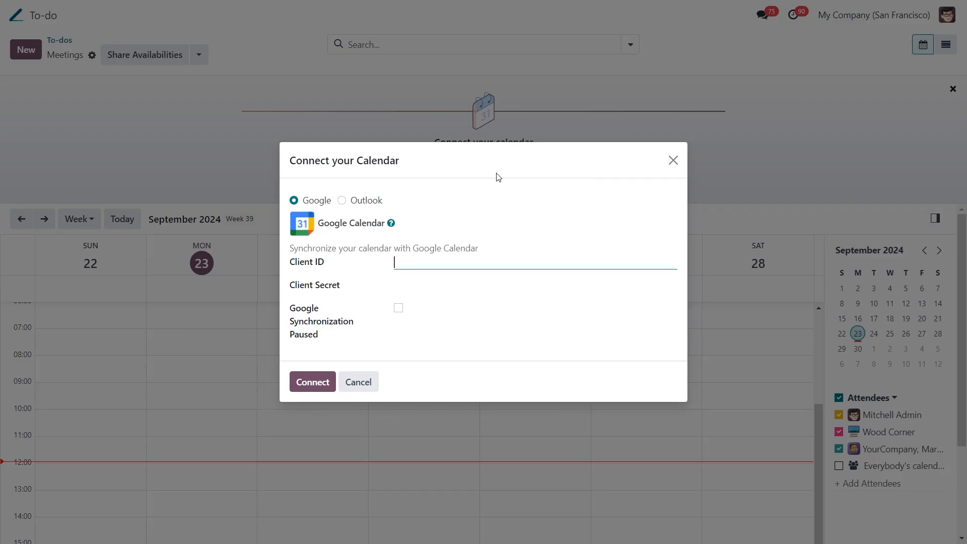
click(342, 200)
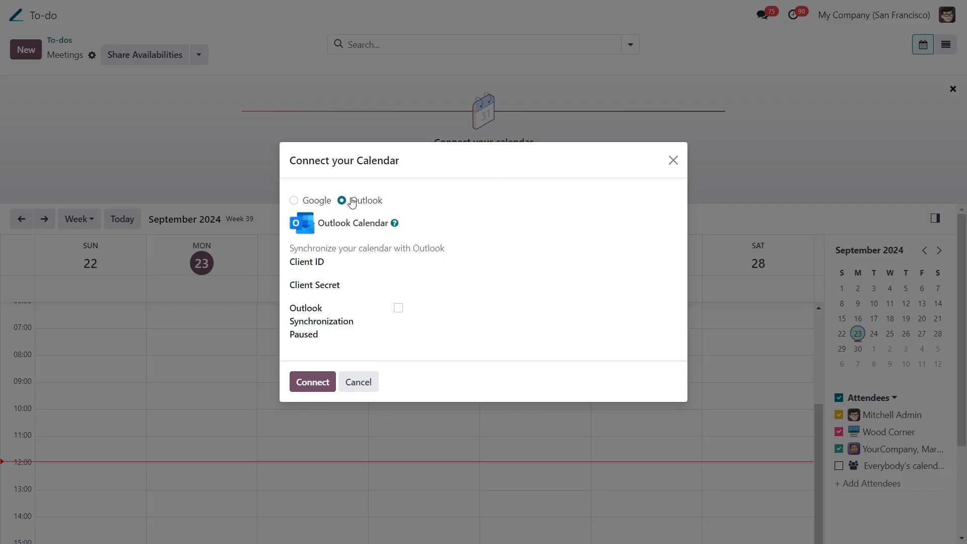
click(359, 382)
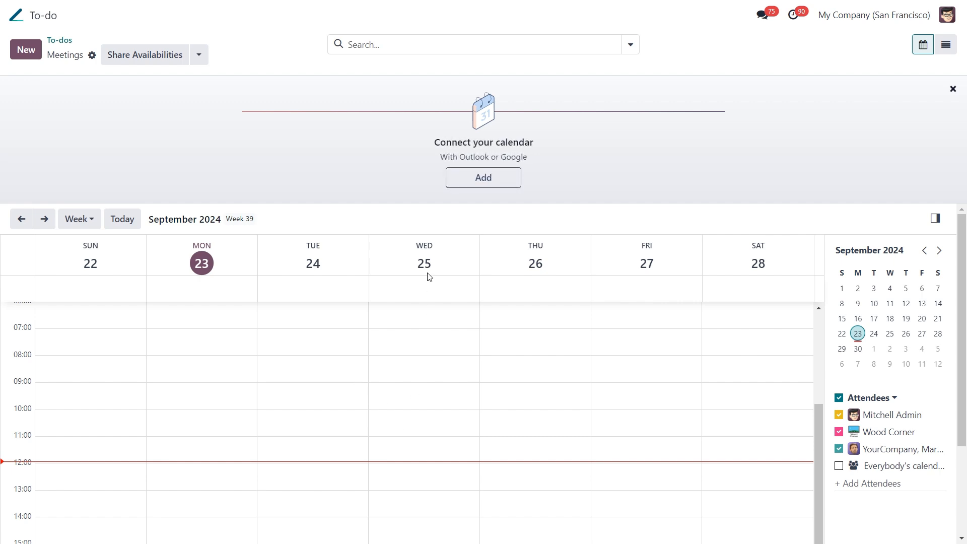
mouse_move(433, 474)
text(Discuss Vendors Proposal)
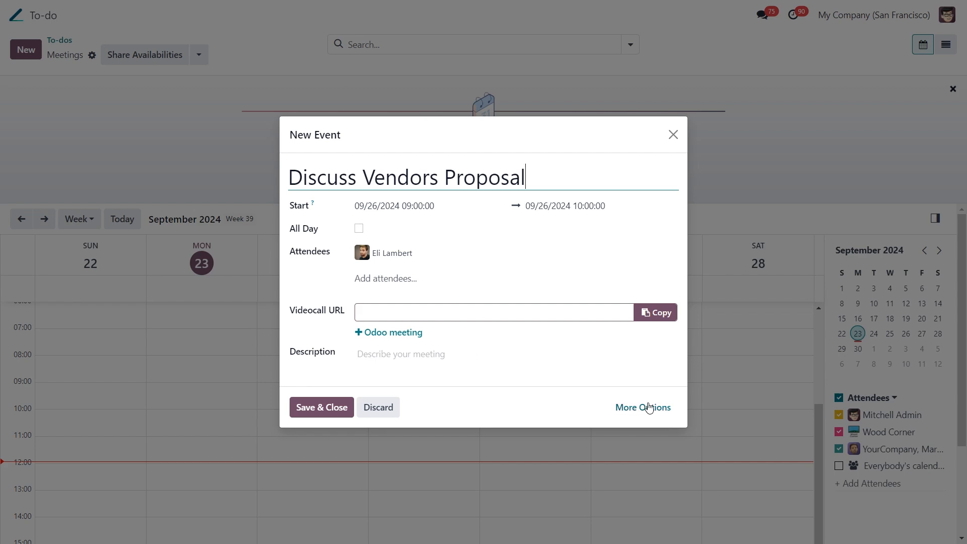
- Open the full meeting form for the Discuss Vendors Proposal event on 09/26/2024, 09:00–10:00
click(643, 407)
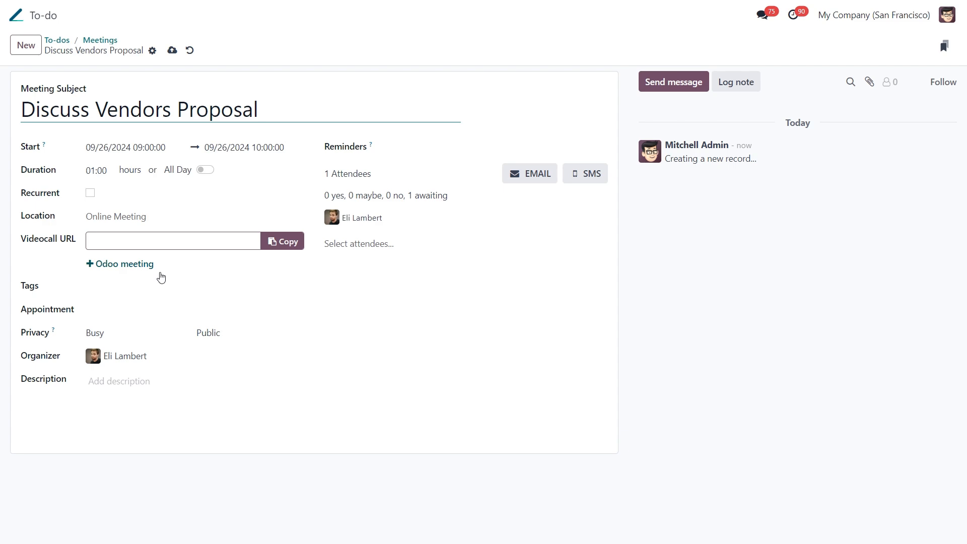
mouse_move(17, 15)
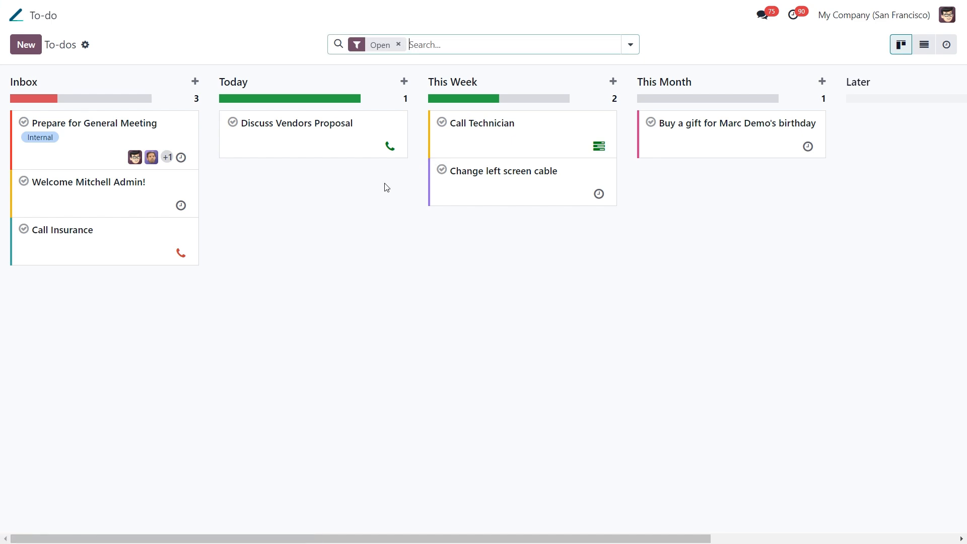
mouse_move(397, 162)
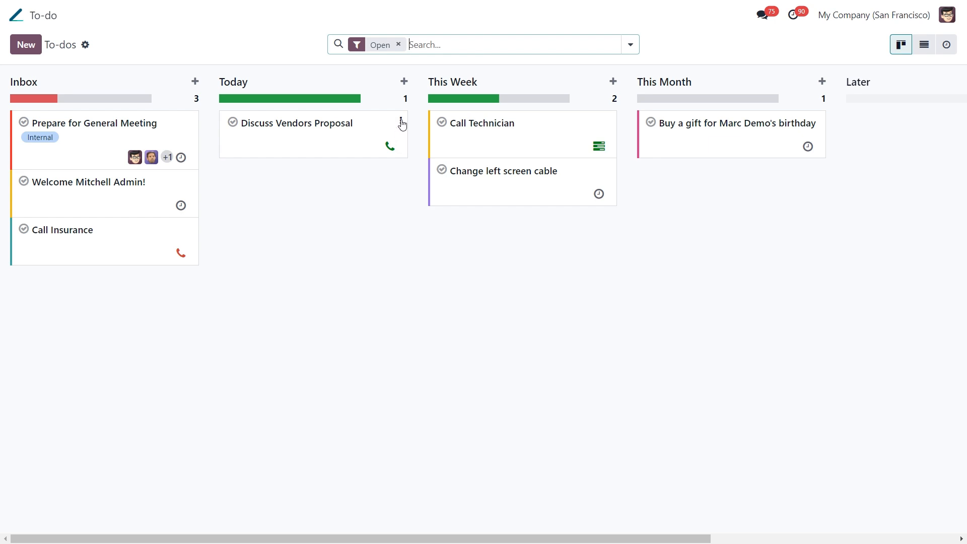
- Colour the Discuss Vendors Proposal card dark blue and open its record
click(402, 121)
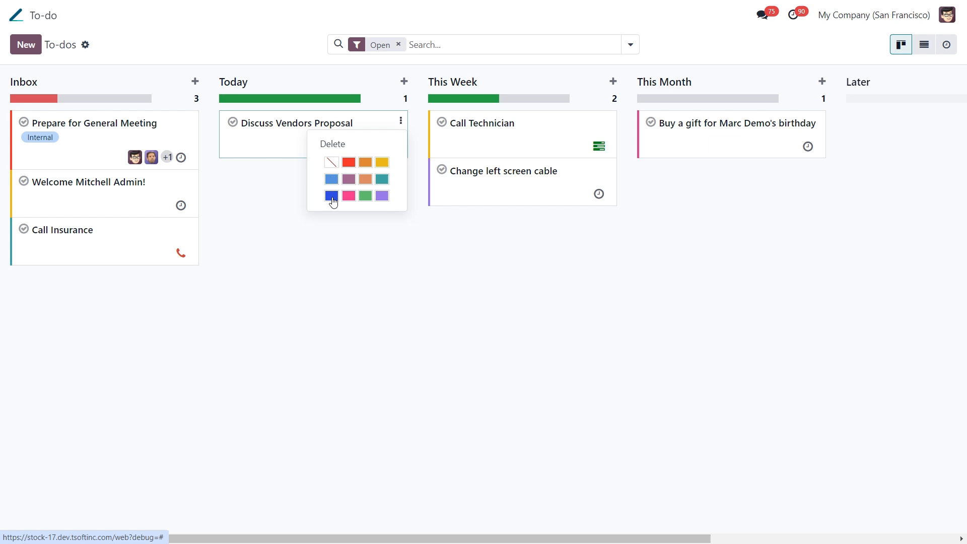
click(331, 196)
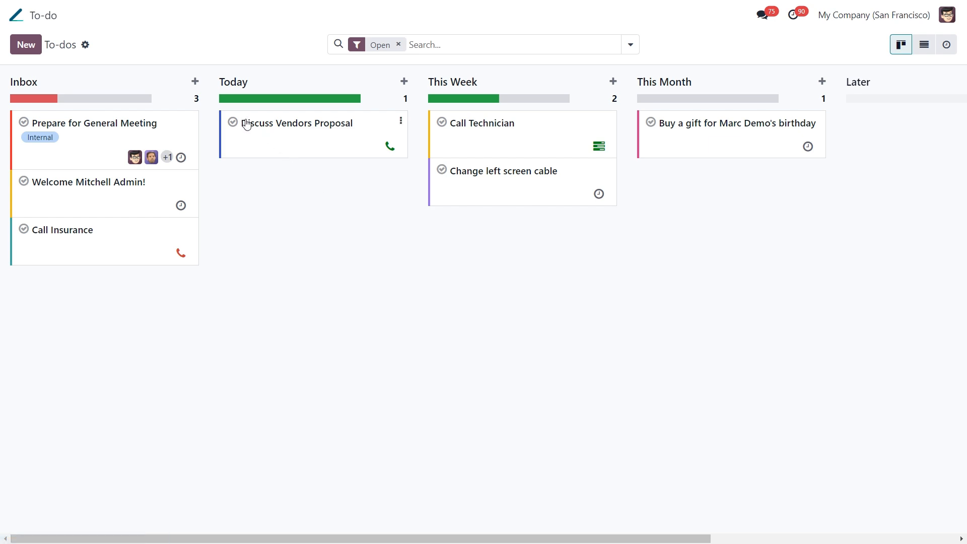
click(301, 123)
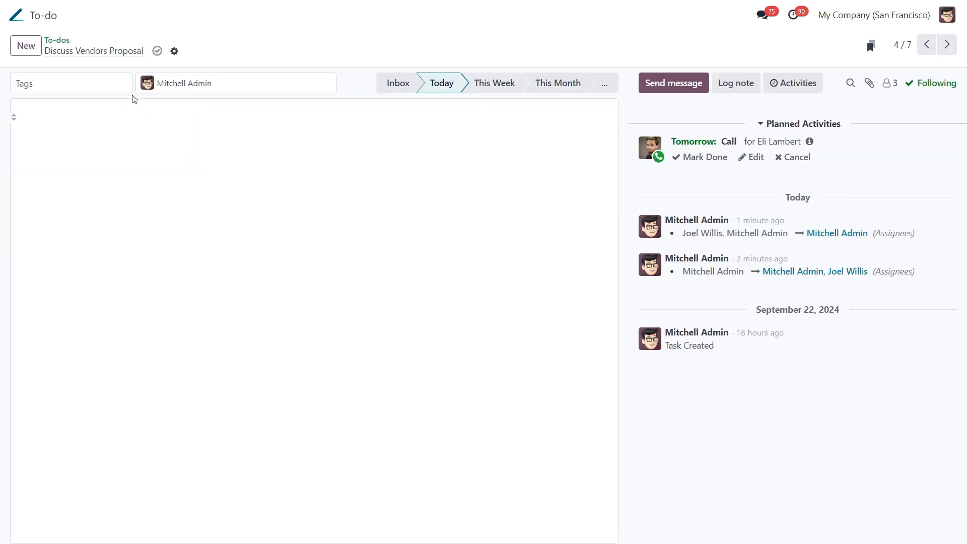
- Tag the to-do External and add Joel Willis alongside Mitchell Admin as assignee
click(70, 82)
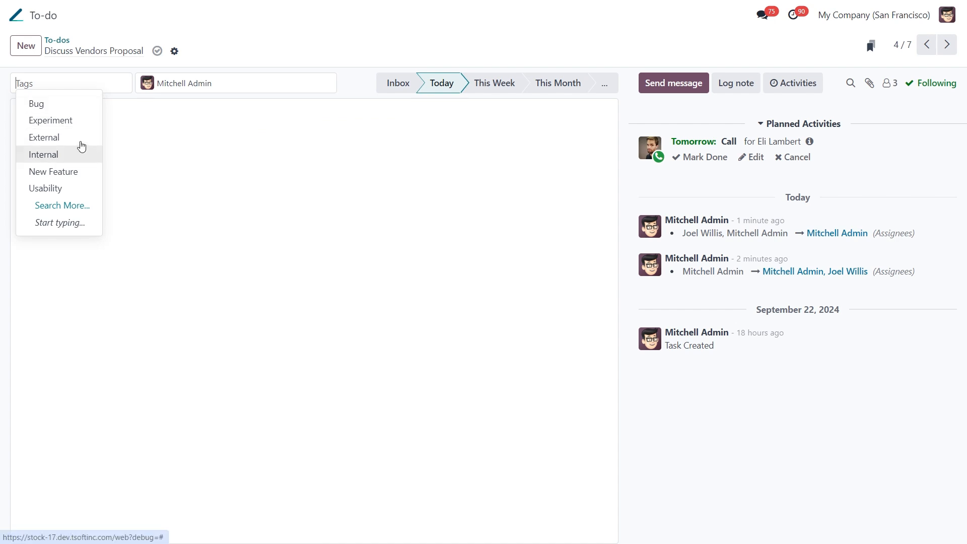
click(44, 137)
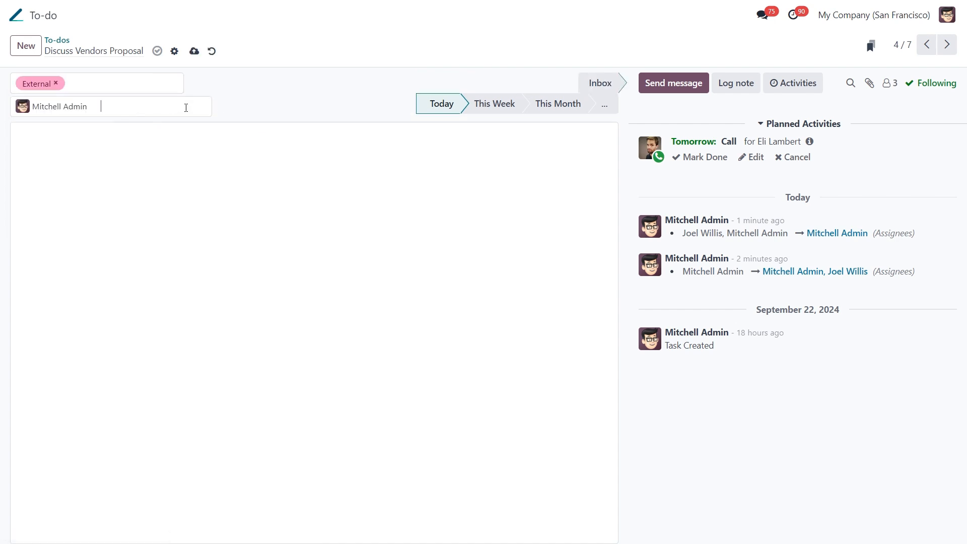
click(152, 107)
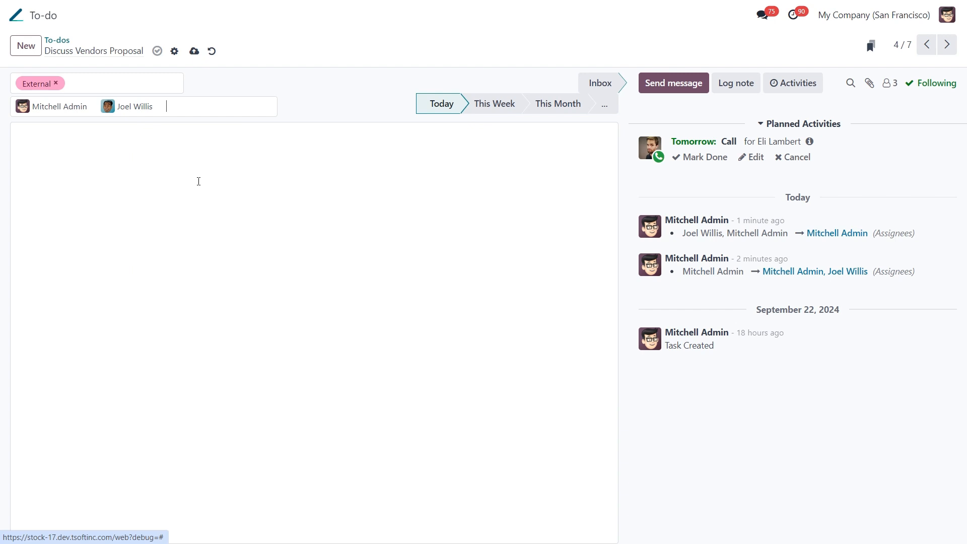
click(157, 51)
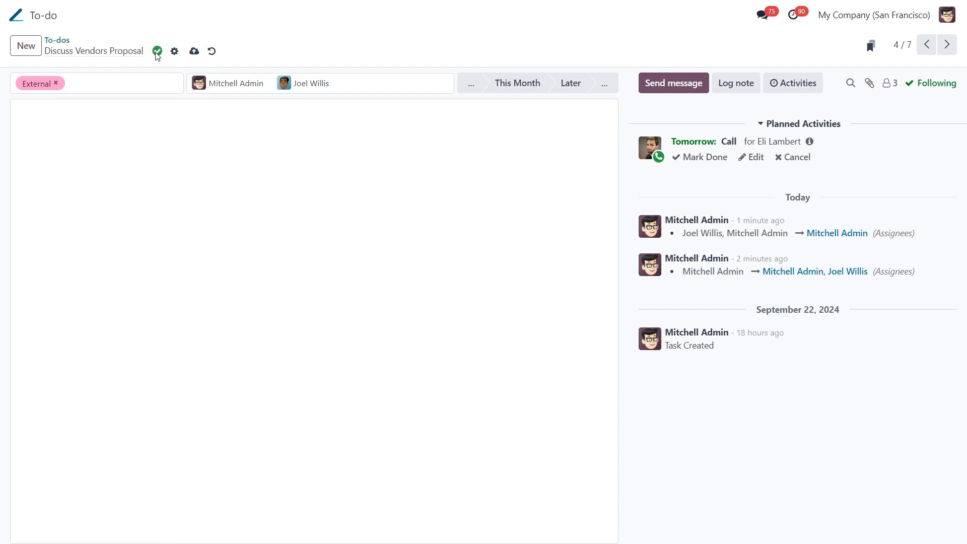
mouse_move(158, 53)
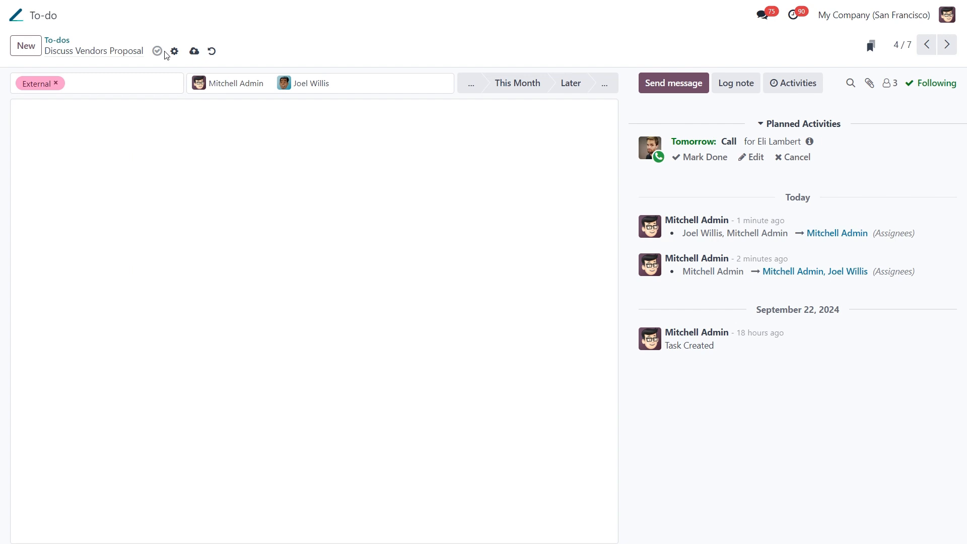
mouse_move(171, 61)
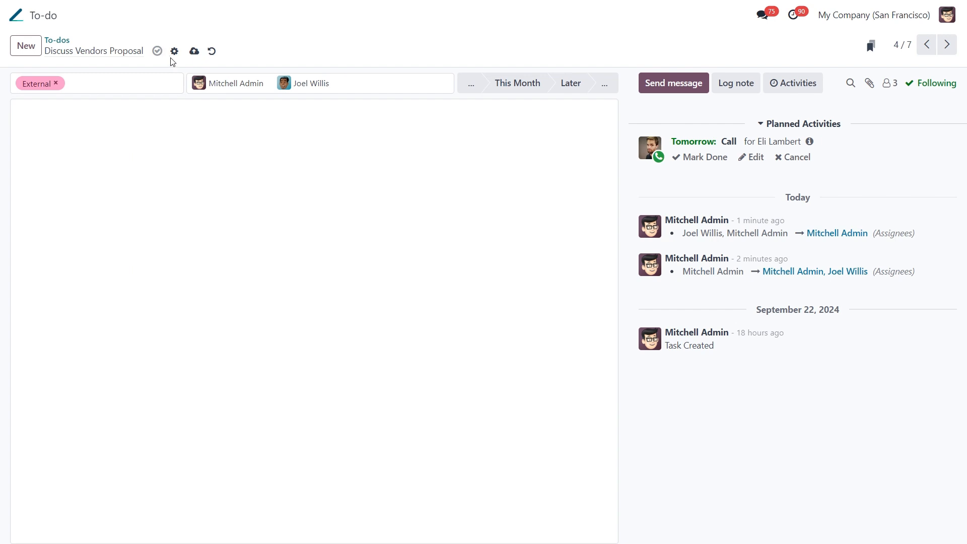
- Convert the to-do into a task in the Renovations project via the Actions menu
click(173, 50)
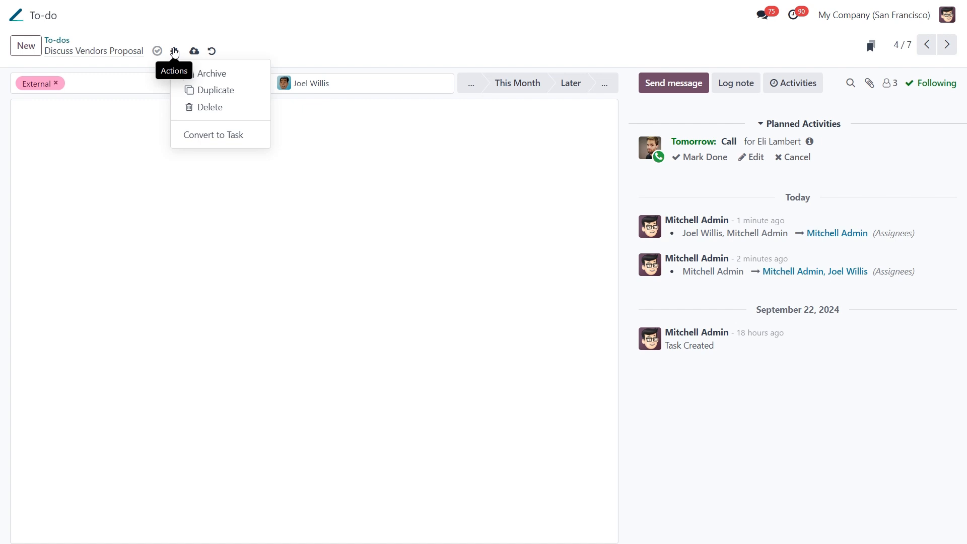
mouse_move(248, 99)
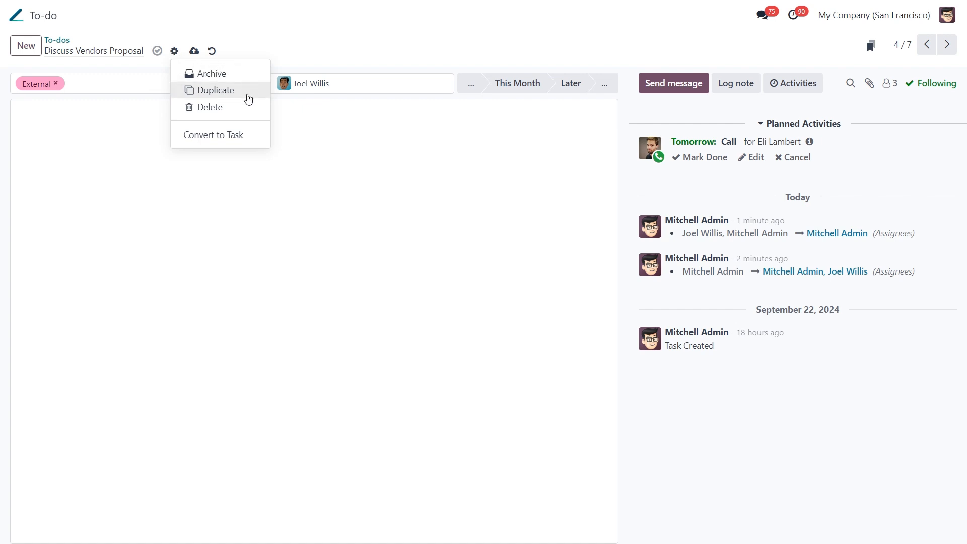
mouse_move(205, 135)
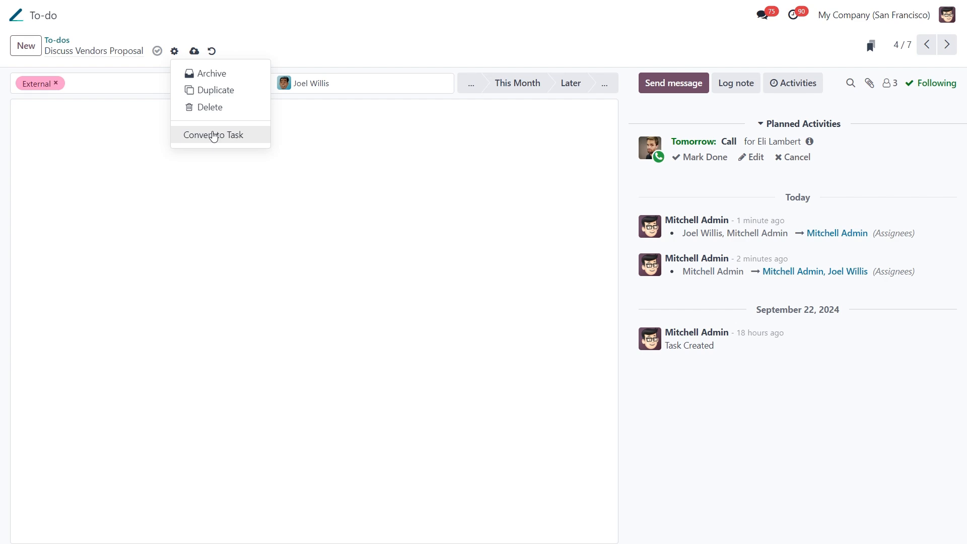
click(214, 135)
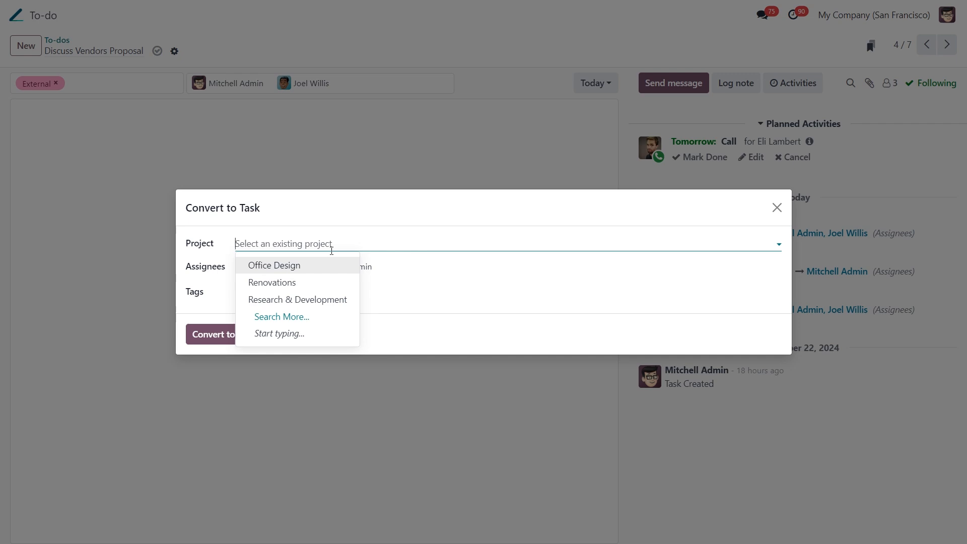
mouse_move(327, 282)
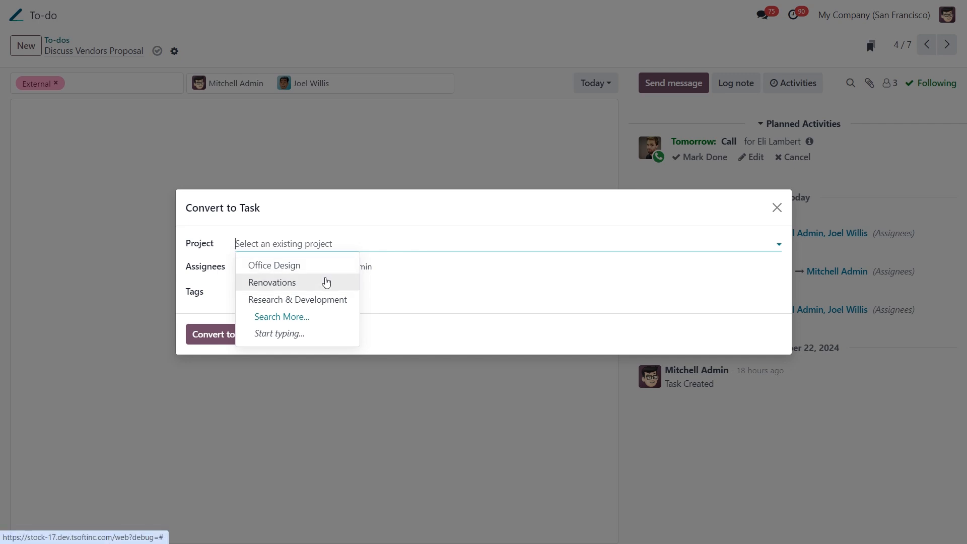
click(272, 282)
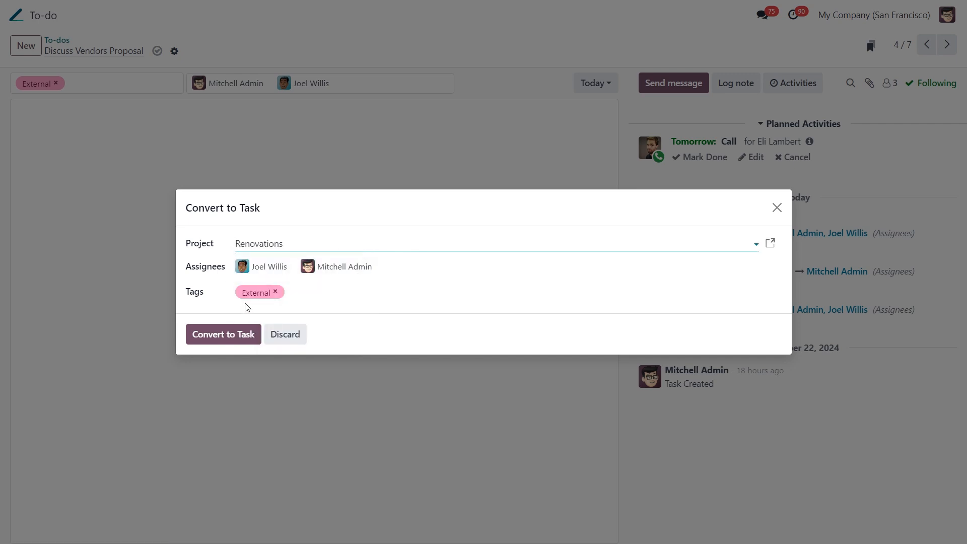
click(223, 333)
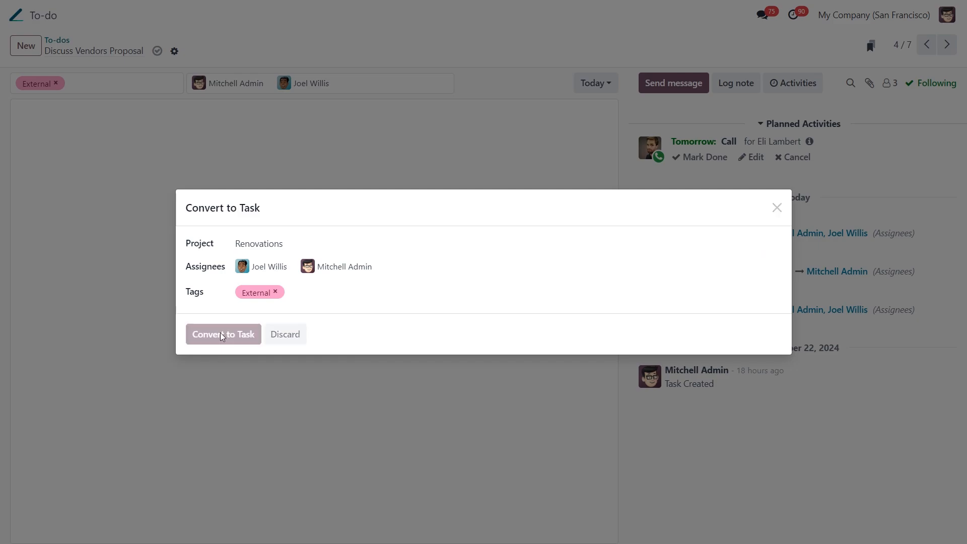
click(224, 334)
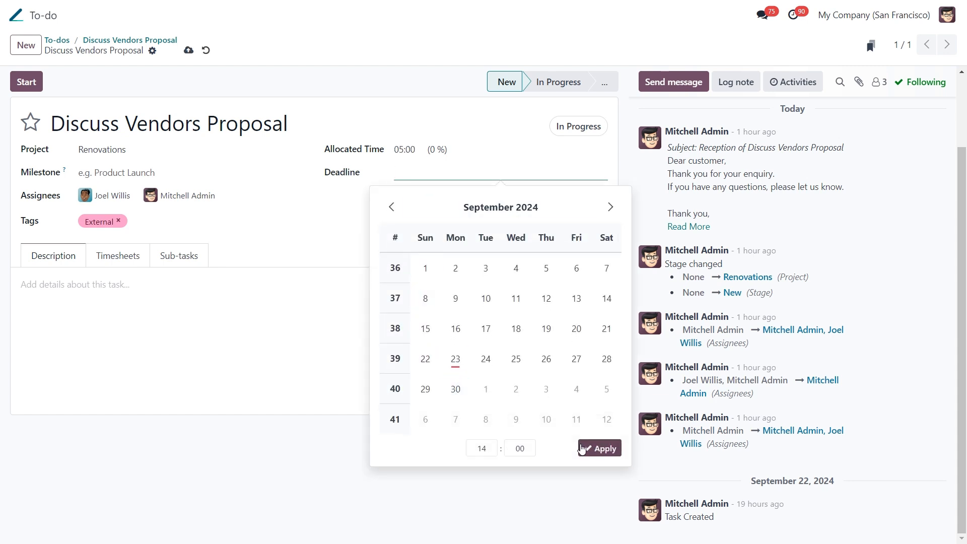
mouse_move(265, 346)
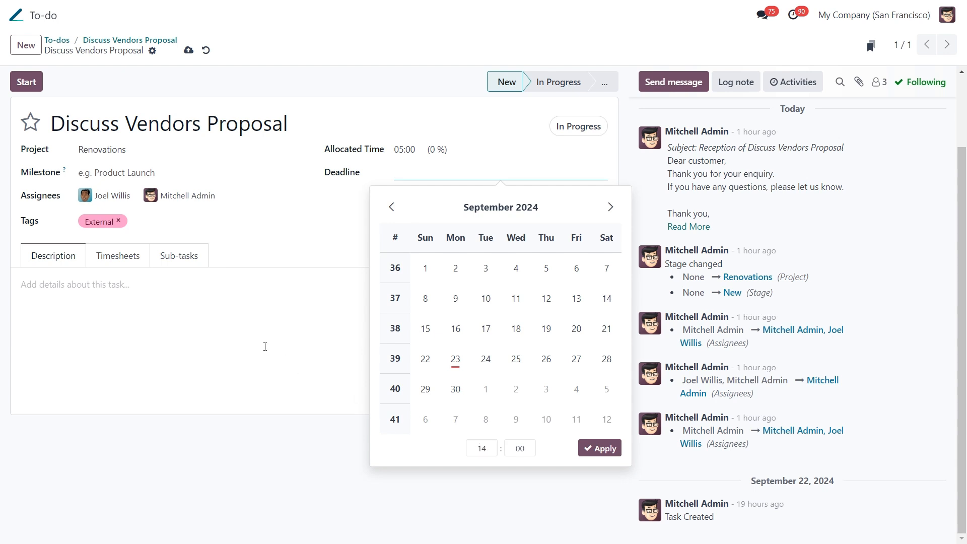
- Add a timesheet line dated 09/23/2024 for Mitchell Admin with no hours logged
click(52, 256)
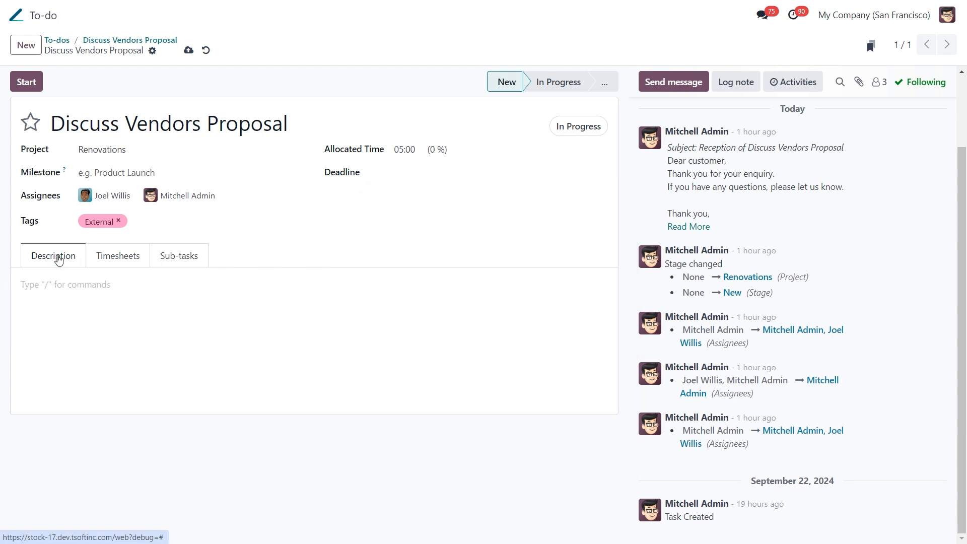
click(118, 256)
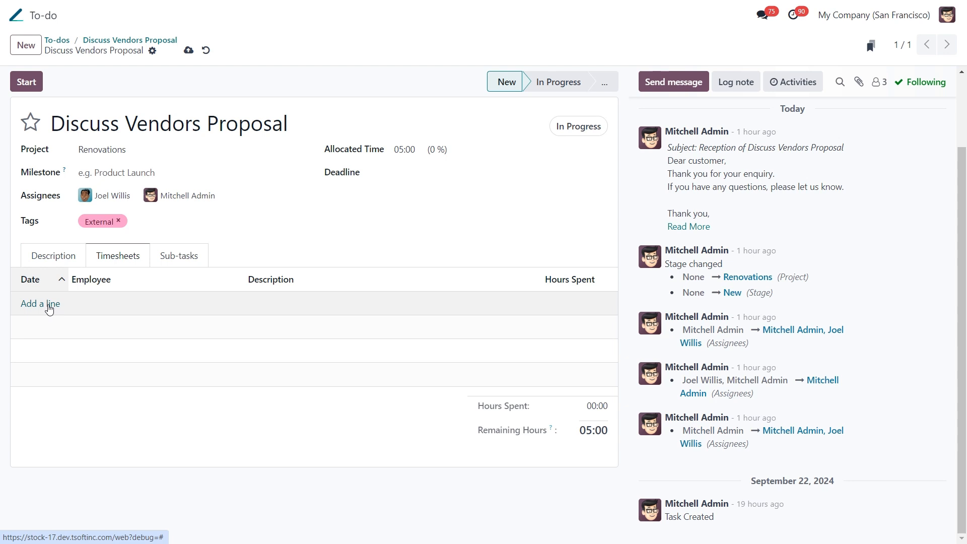
click(40, 305)
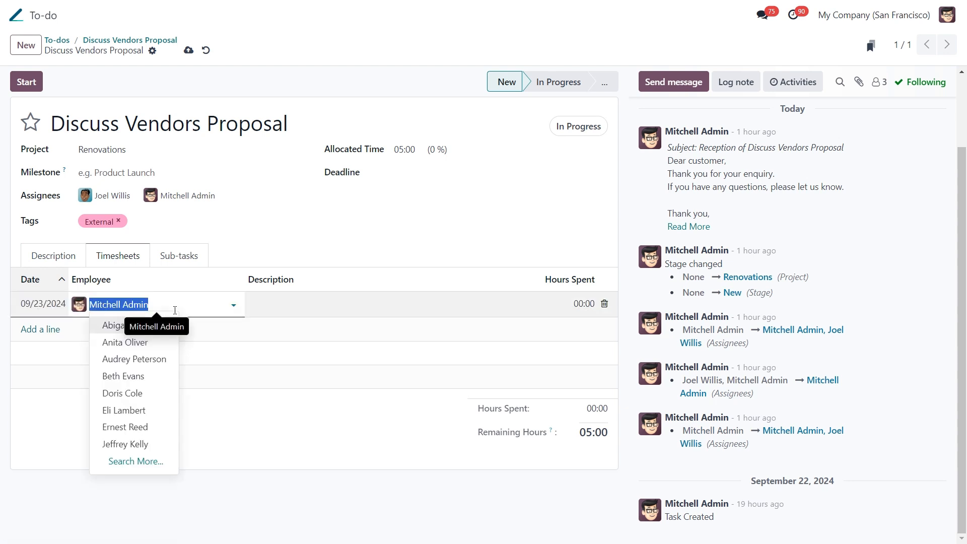
click(585, 305)
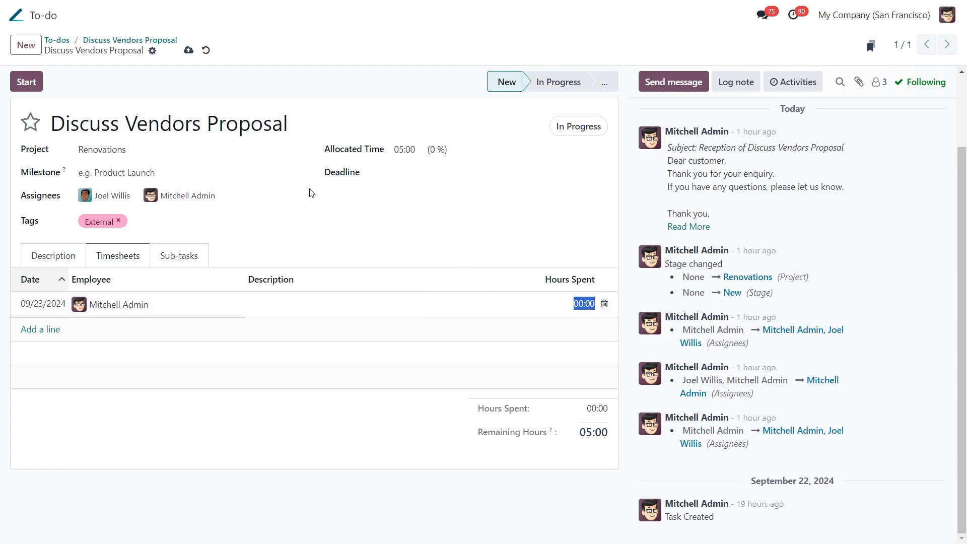
click(151, 50)
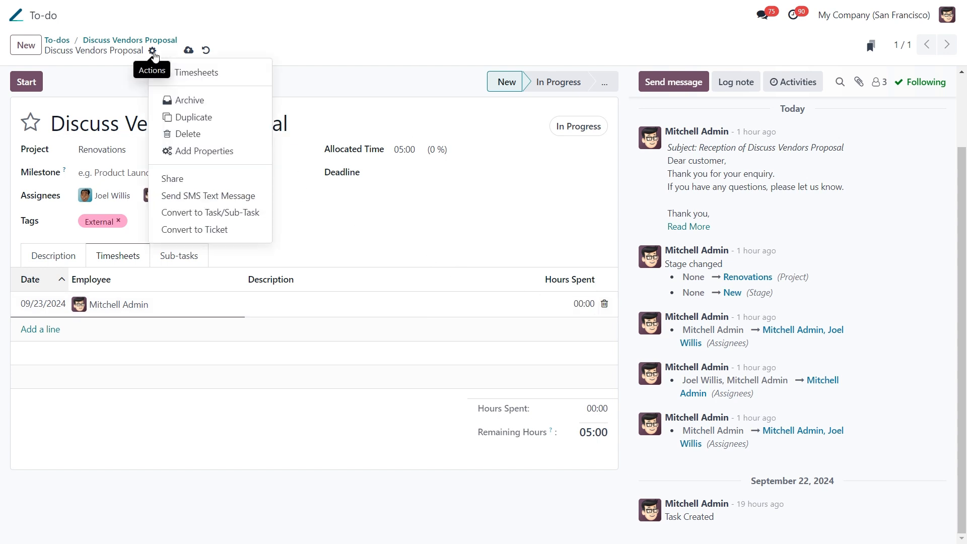
mouse_move(195, 73)
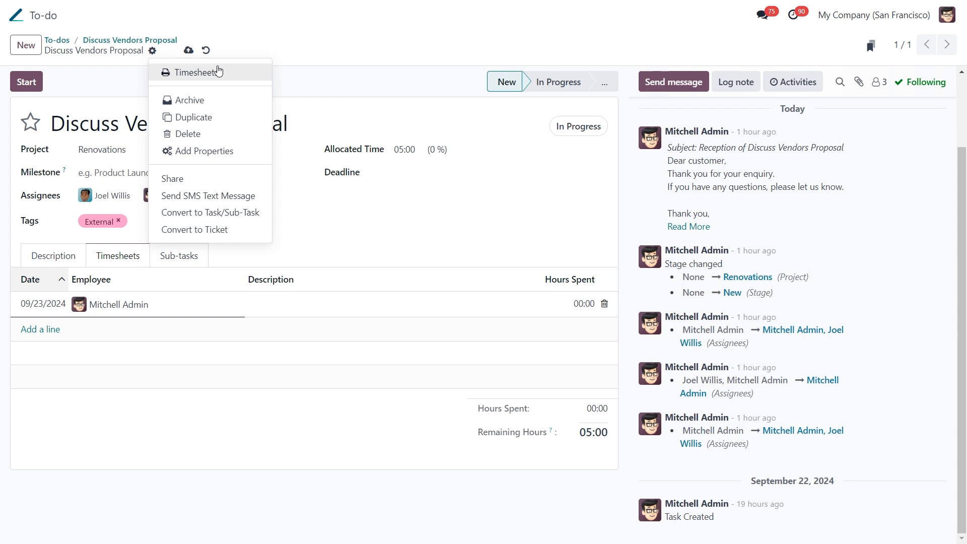
mouse_move(288, 67)
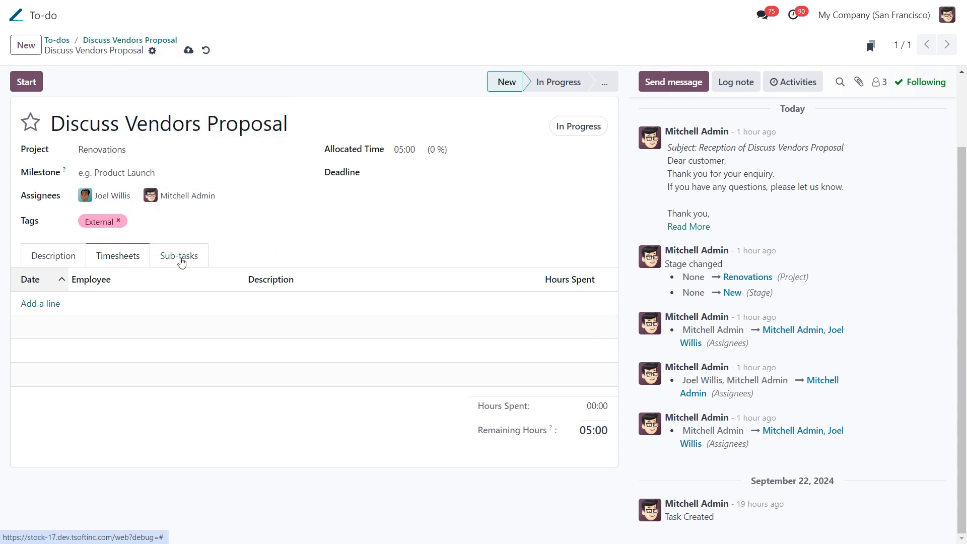
click(179, 256)
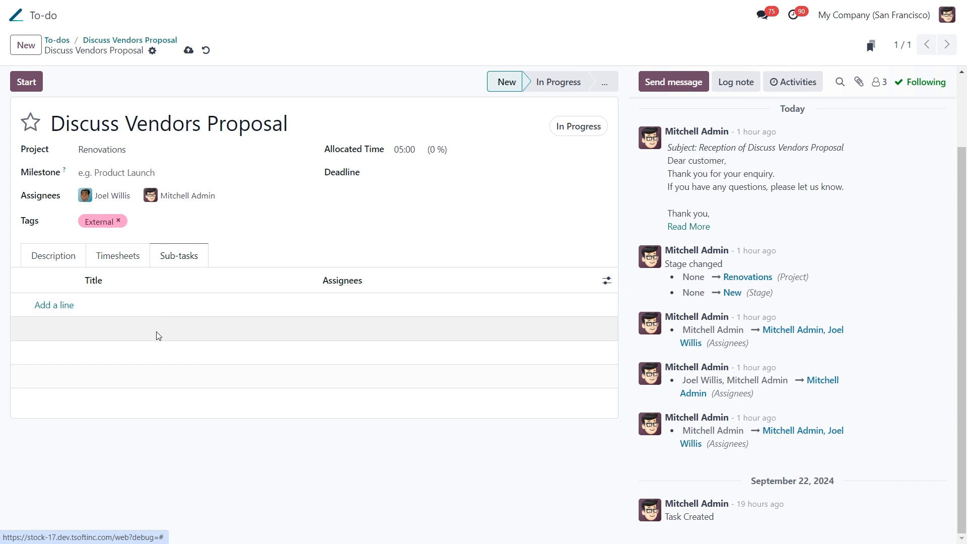
click(54, 304)
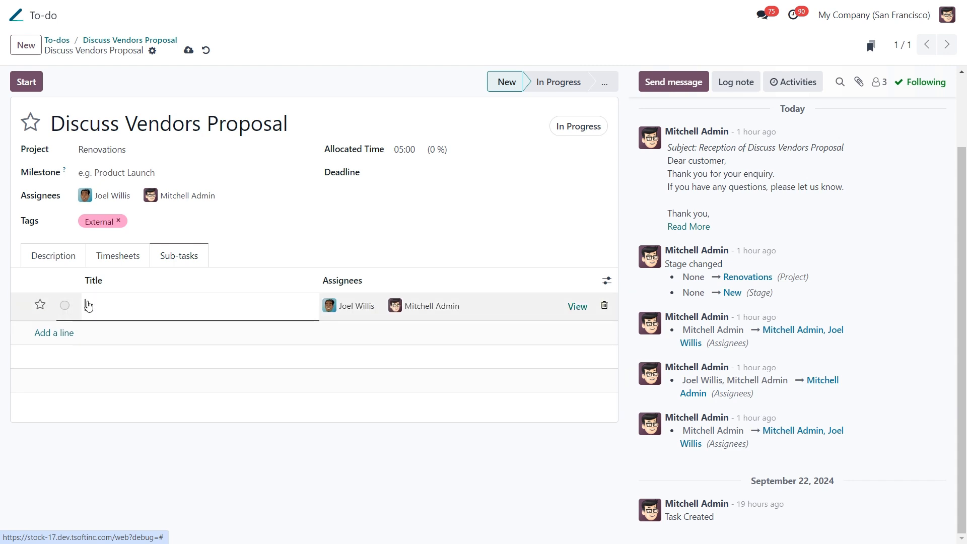
text(Preparing for a call)
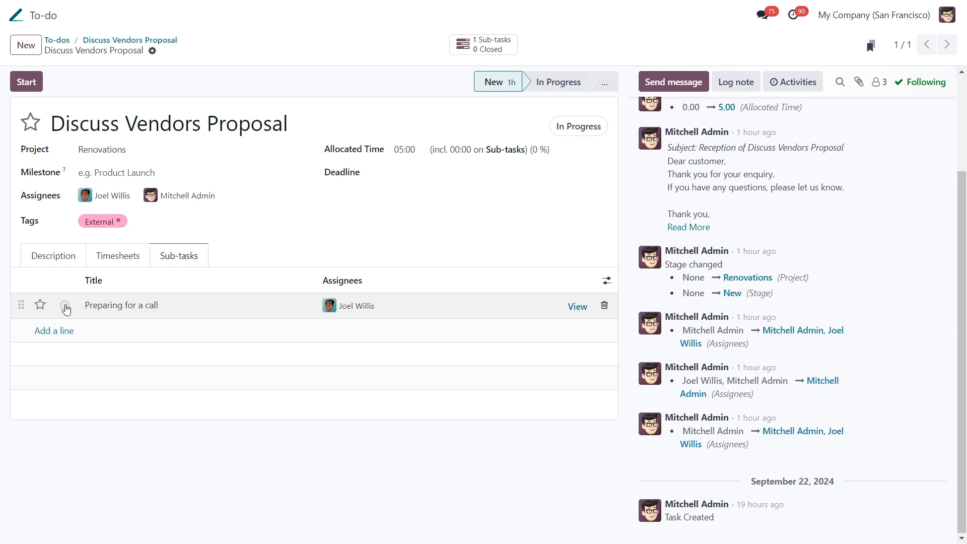
click(64, 305)
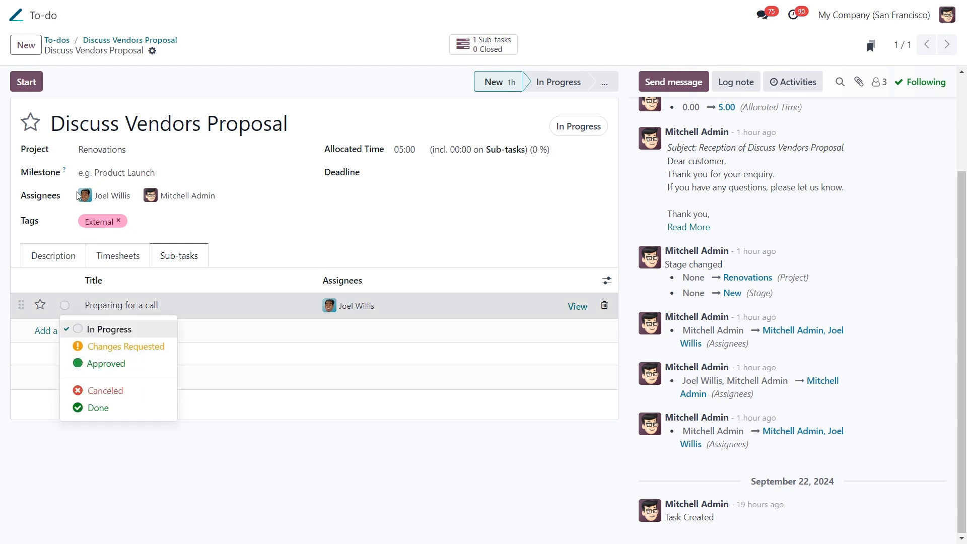
click(42, 122)
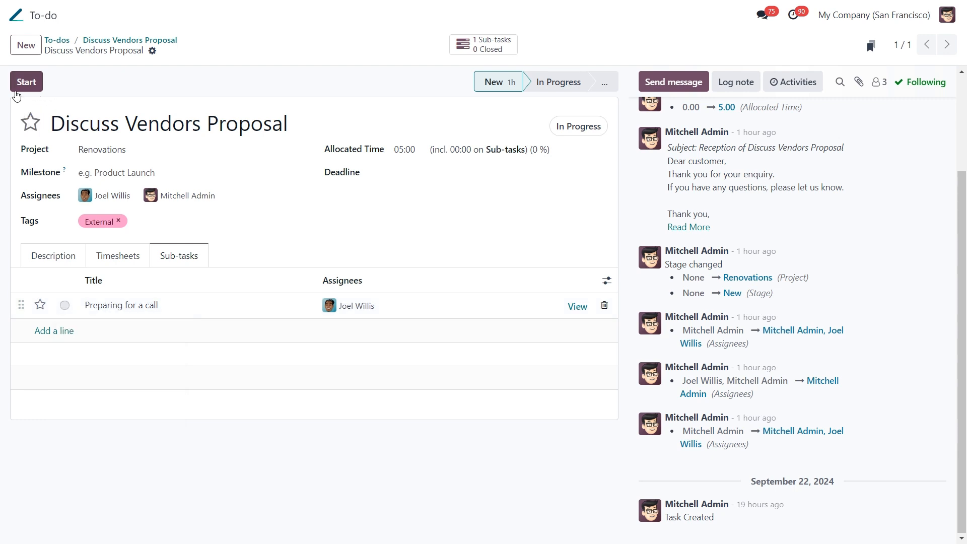
- Start the timer on the Discuss Vendors Proposal task so time tracking runs
click(26, 81)
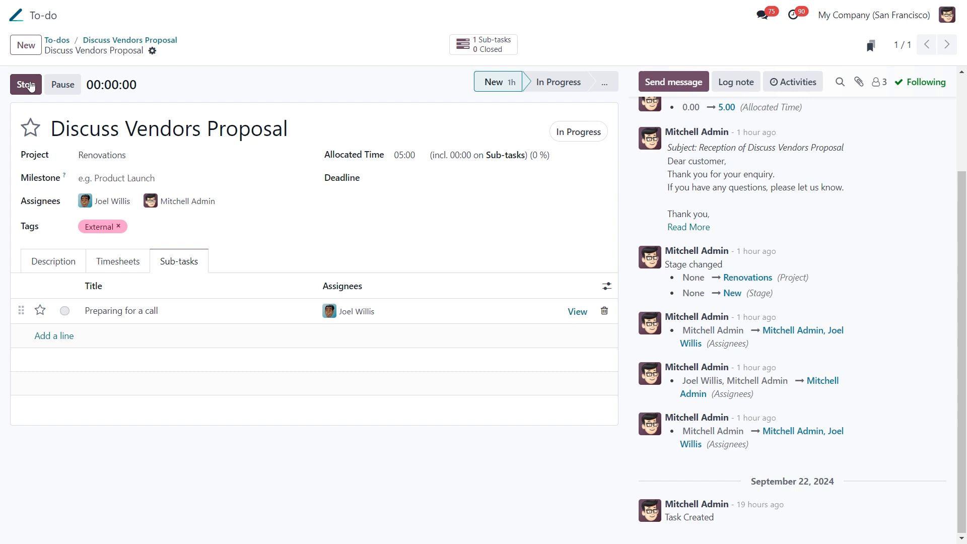
click(26, 85)
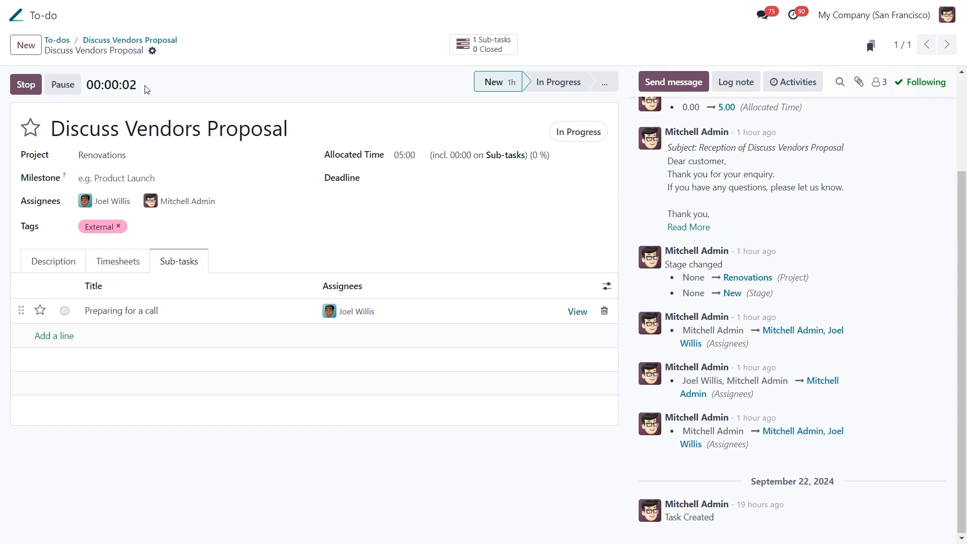